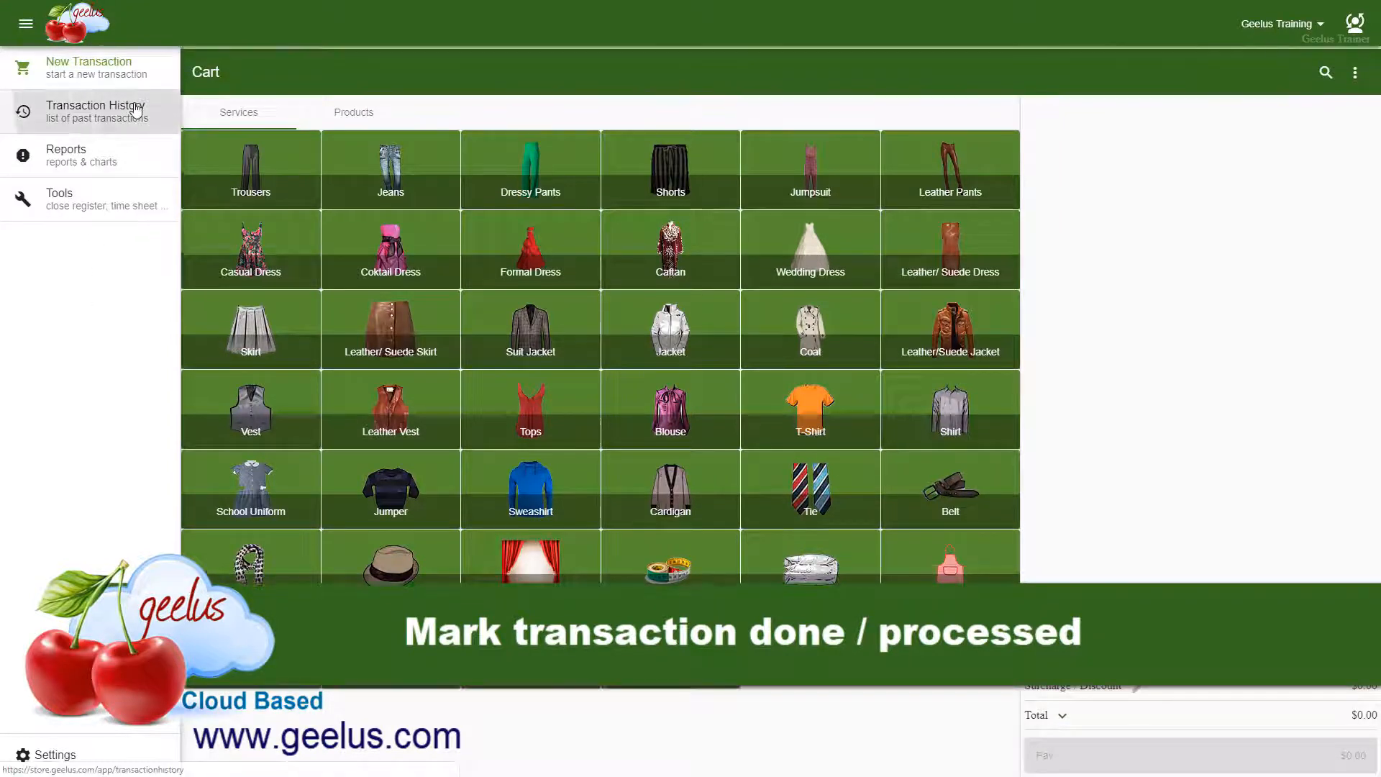
Show the Transaction History page from the left side menu
click(95, 111)
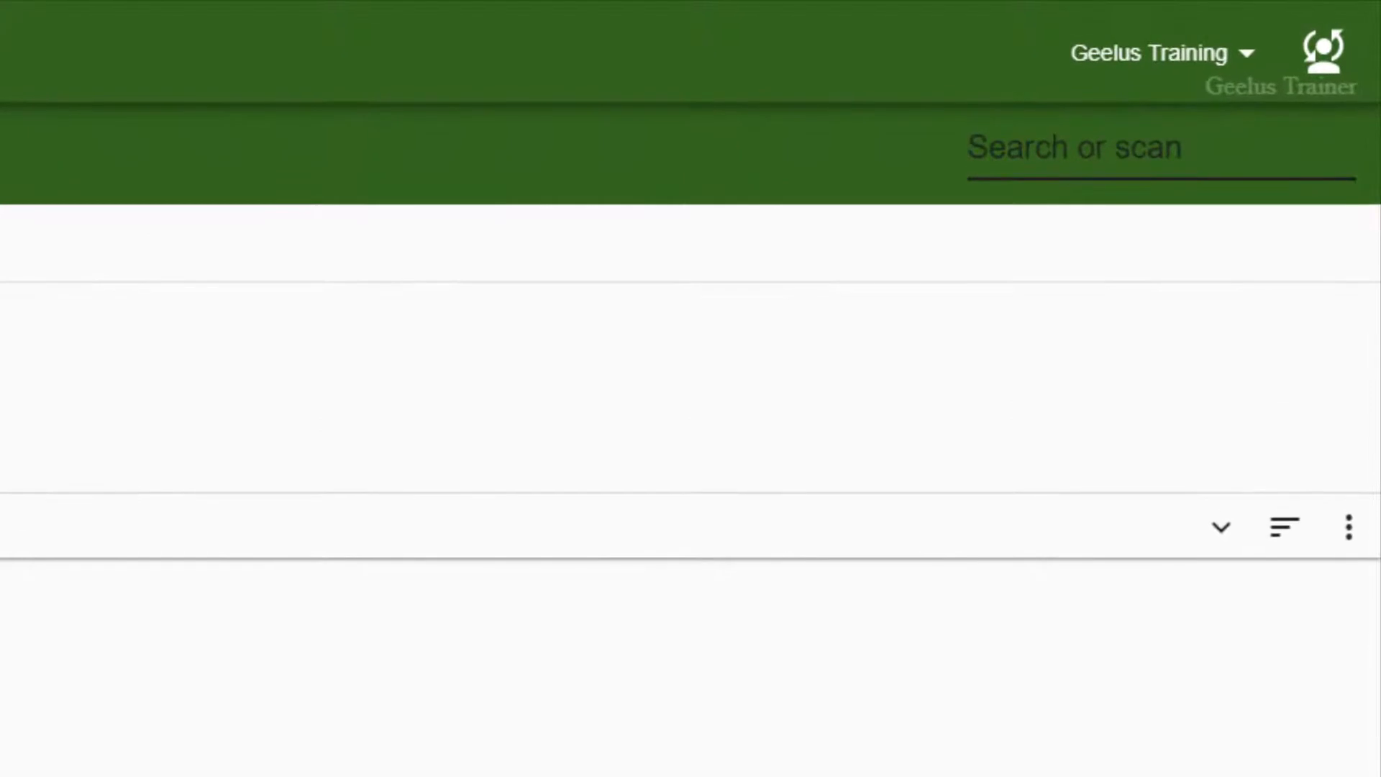
Search for transaction D3, view its details and close them again
text(D3)
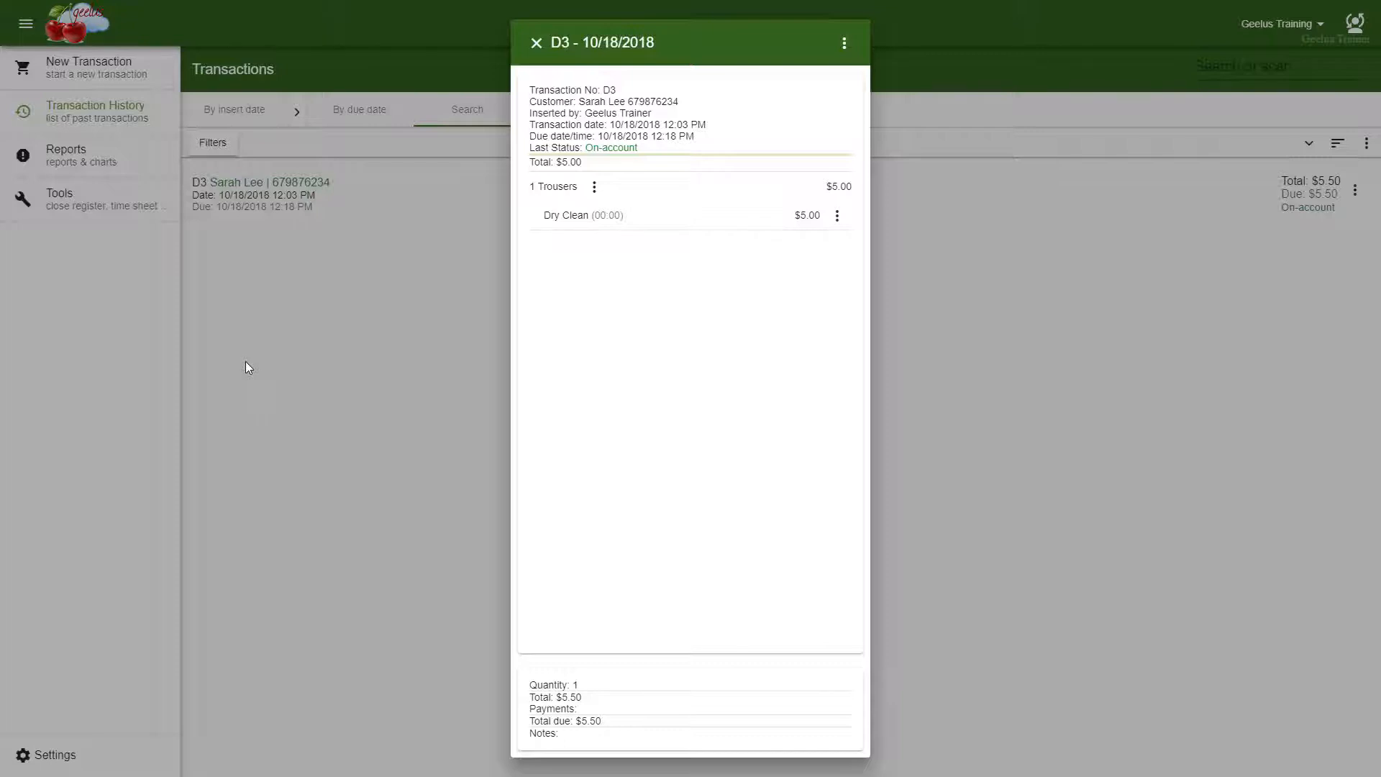
mouse_move(1015, 281)
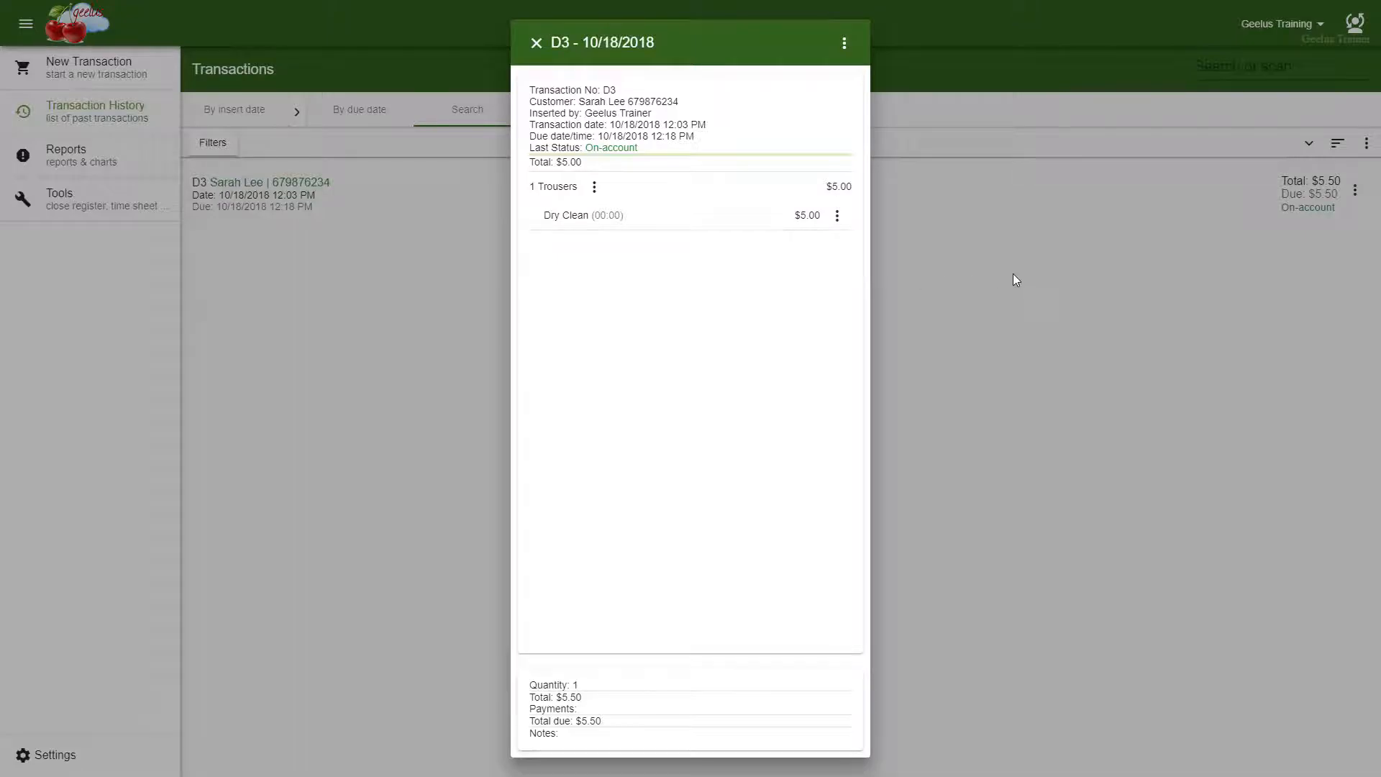
click(535, 41)
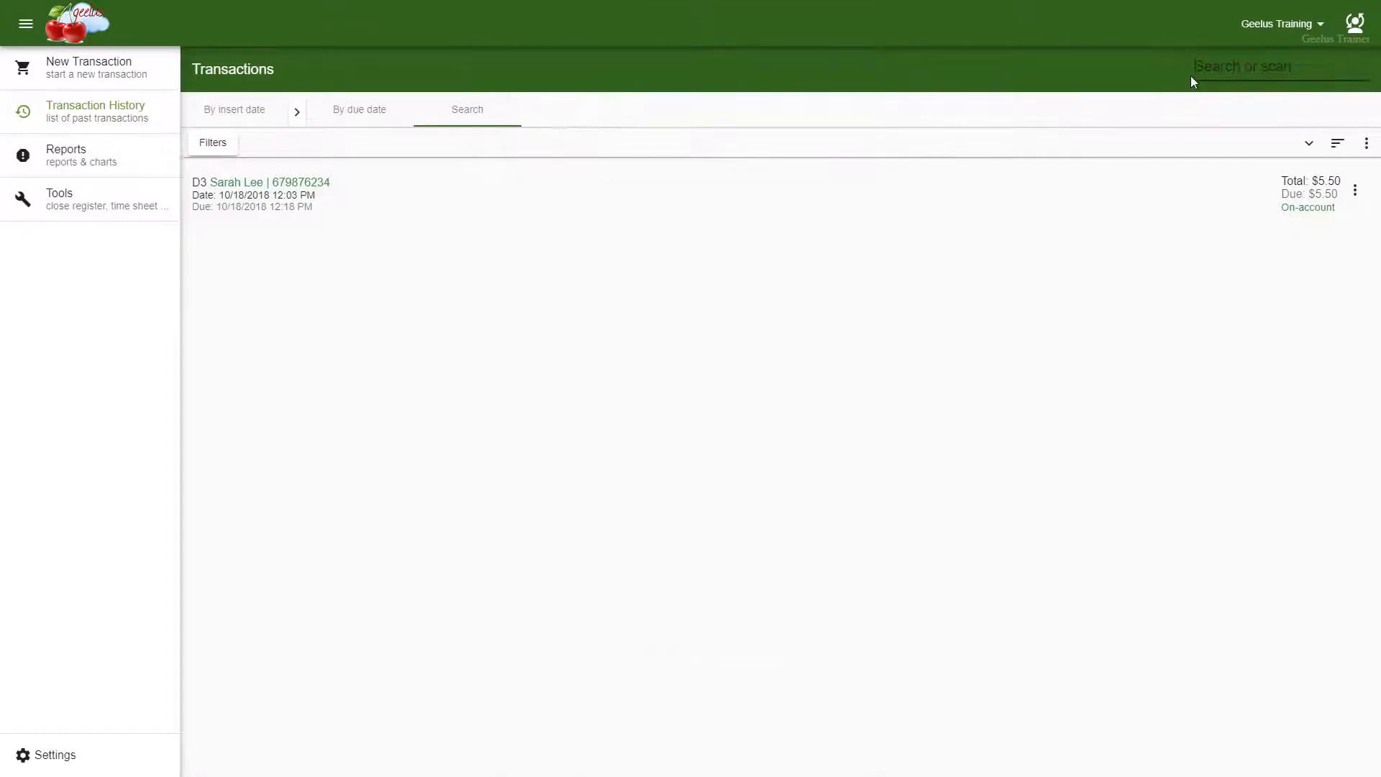
mouse_move(1122, 185)
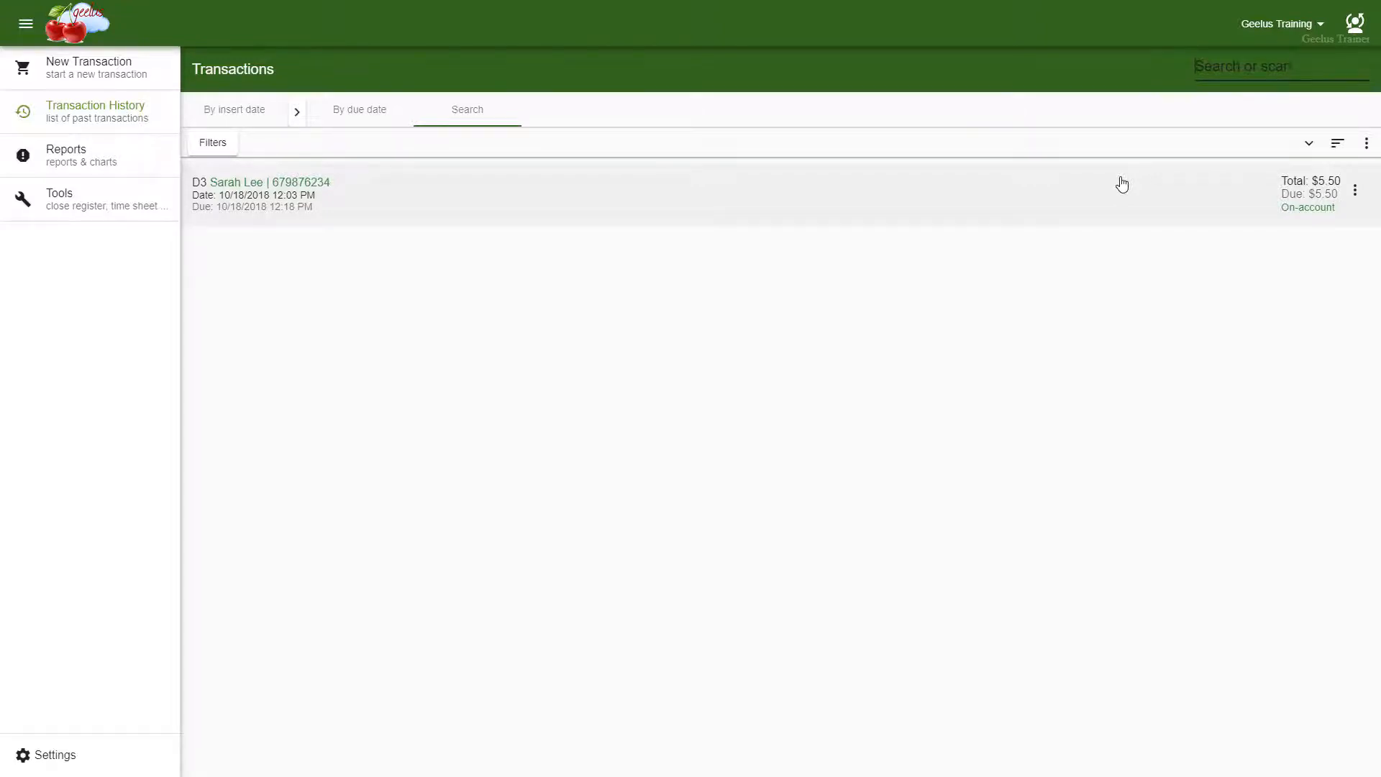
text(Sa)
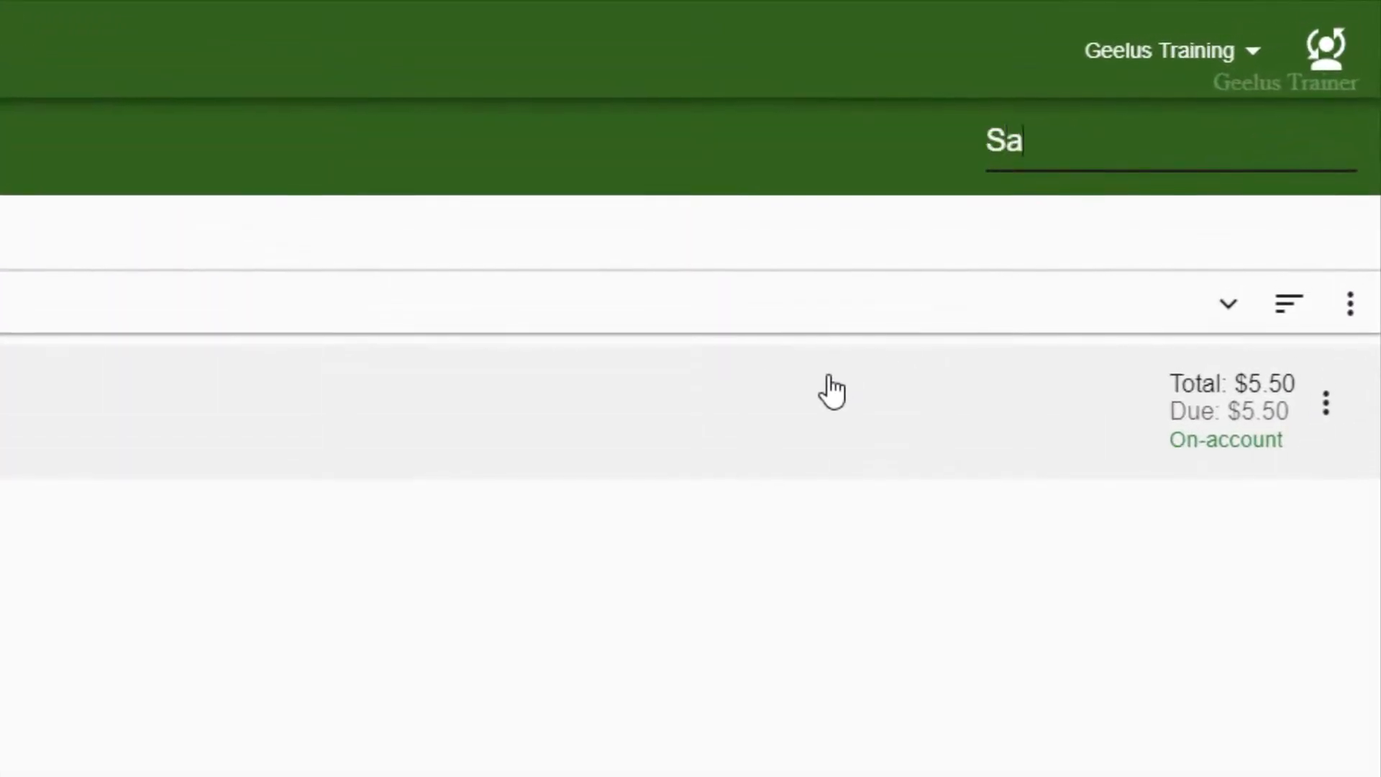
text(ra)
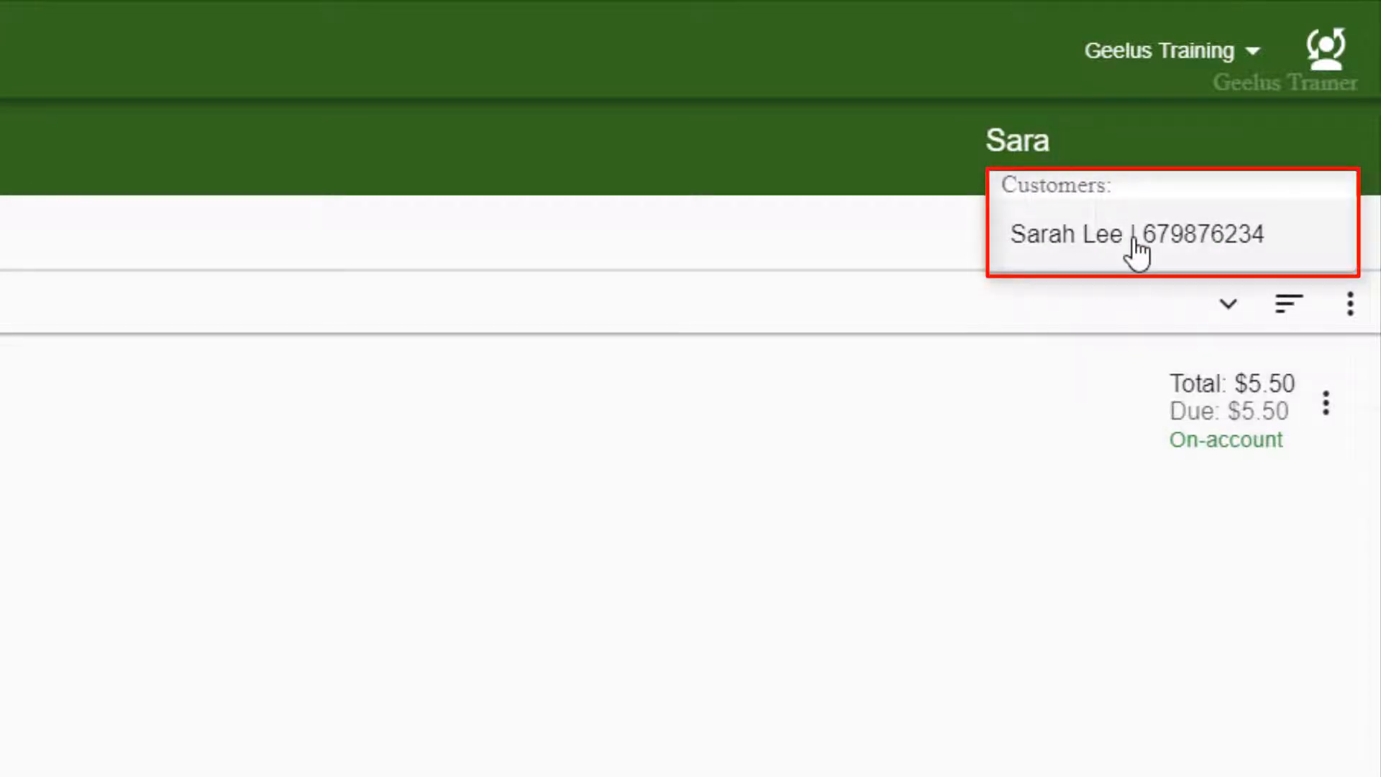
click(1136, 235)
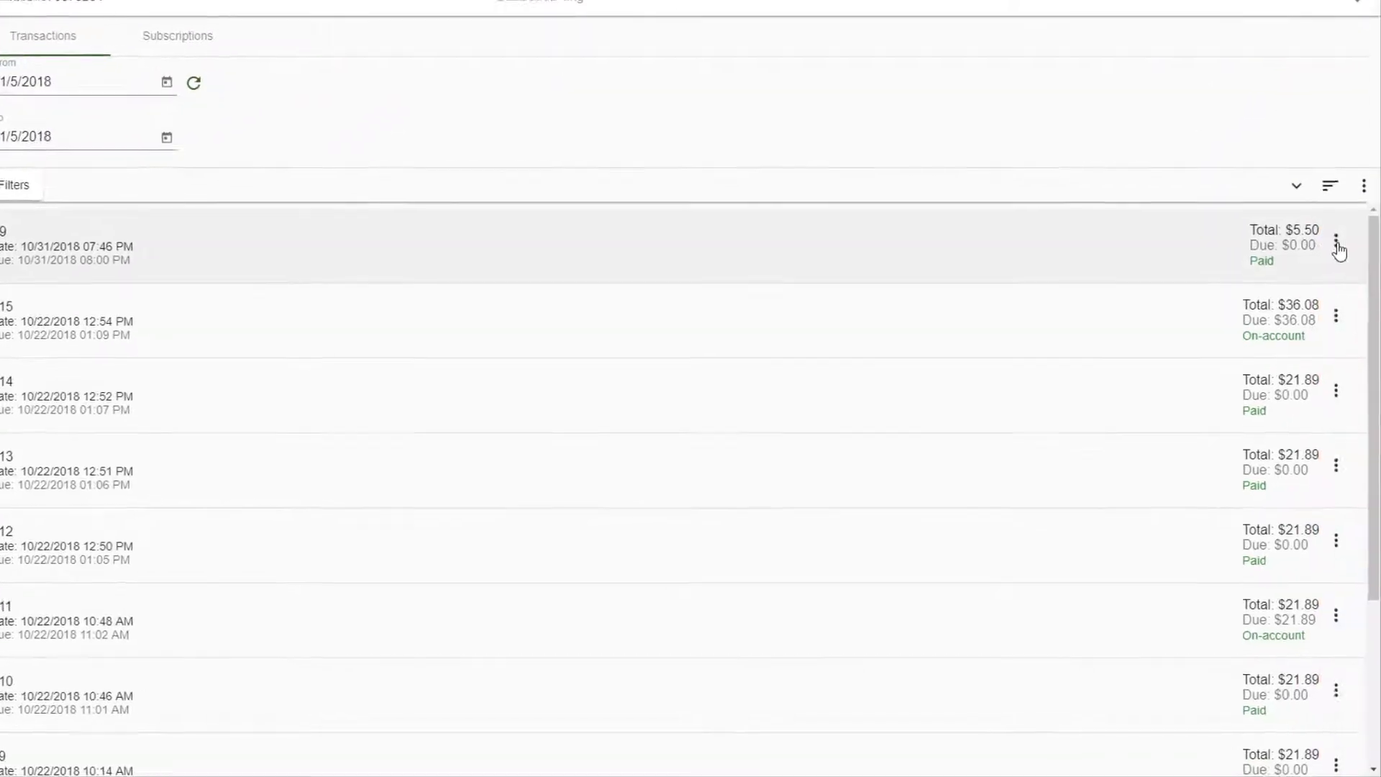
click(1337, 245)
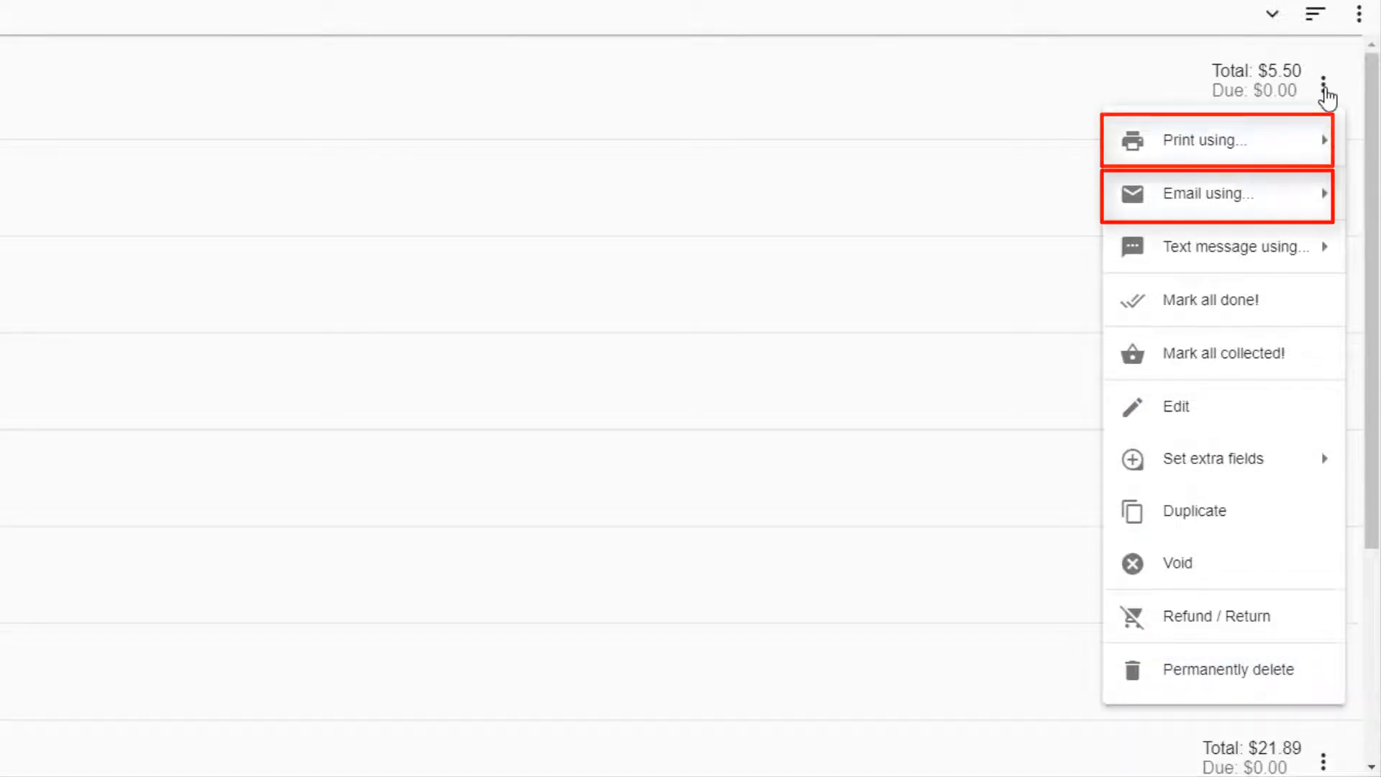
mouse_move(1233, 246)
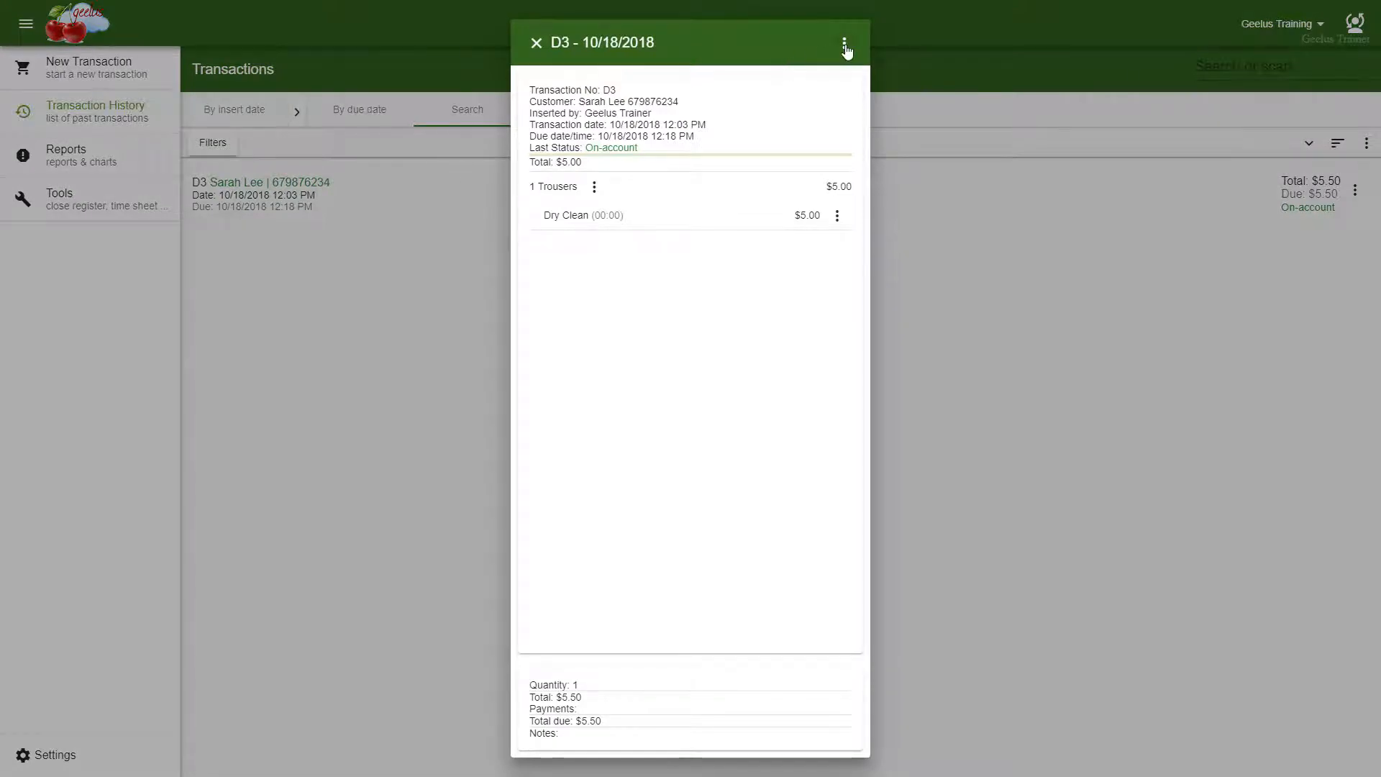
Start Mark all done! for D3 and select the existing 100 % Processed value
click(844, 43)
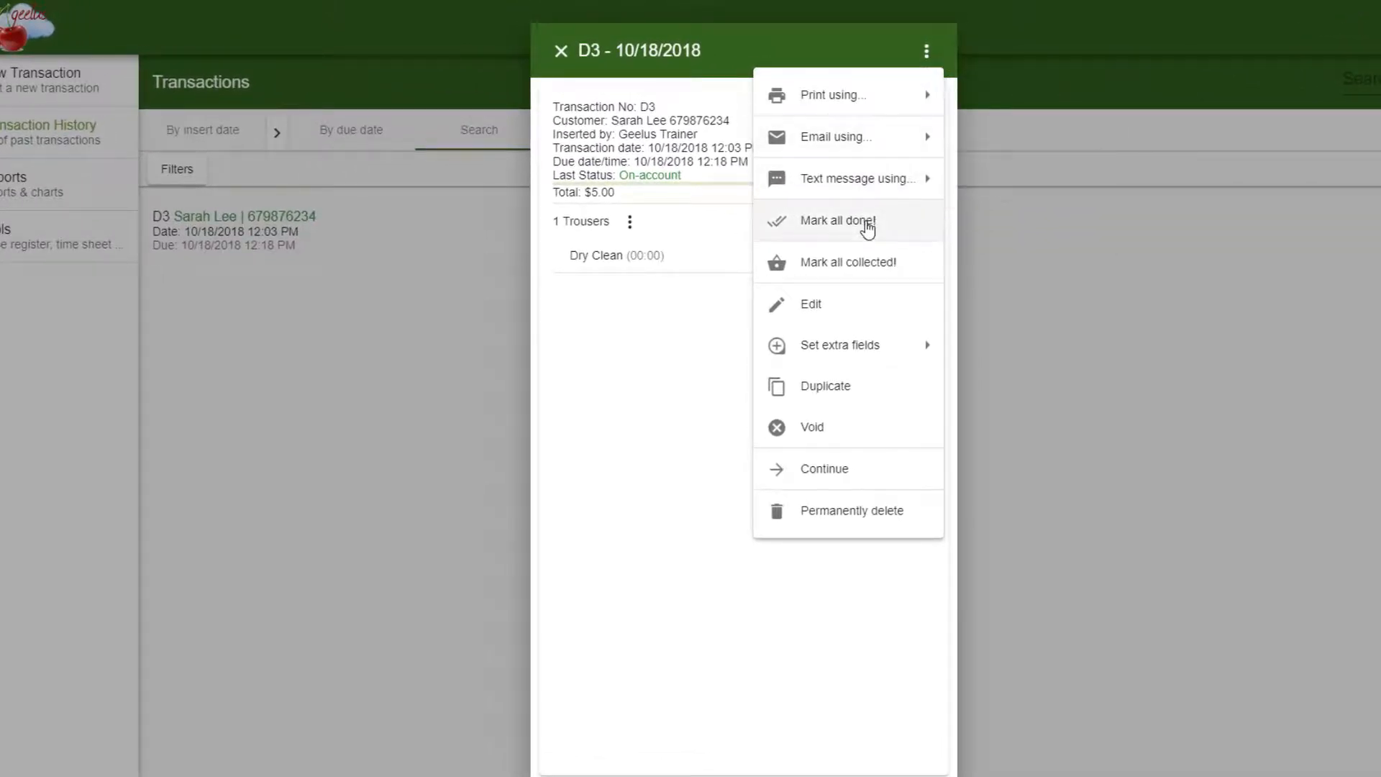
click(835, 220)
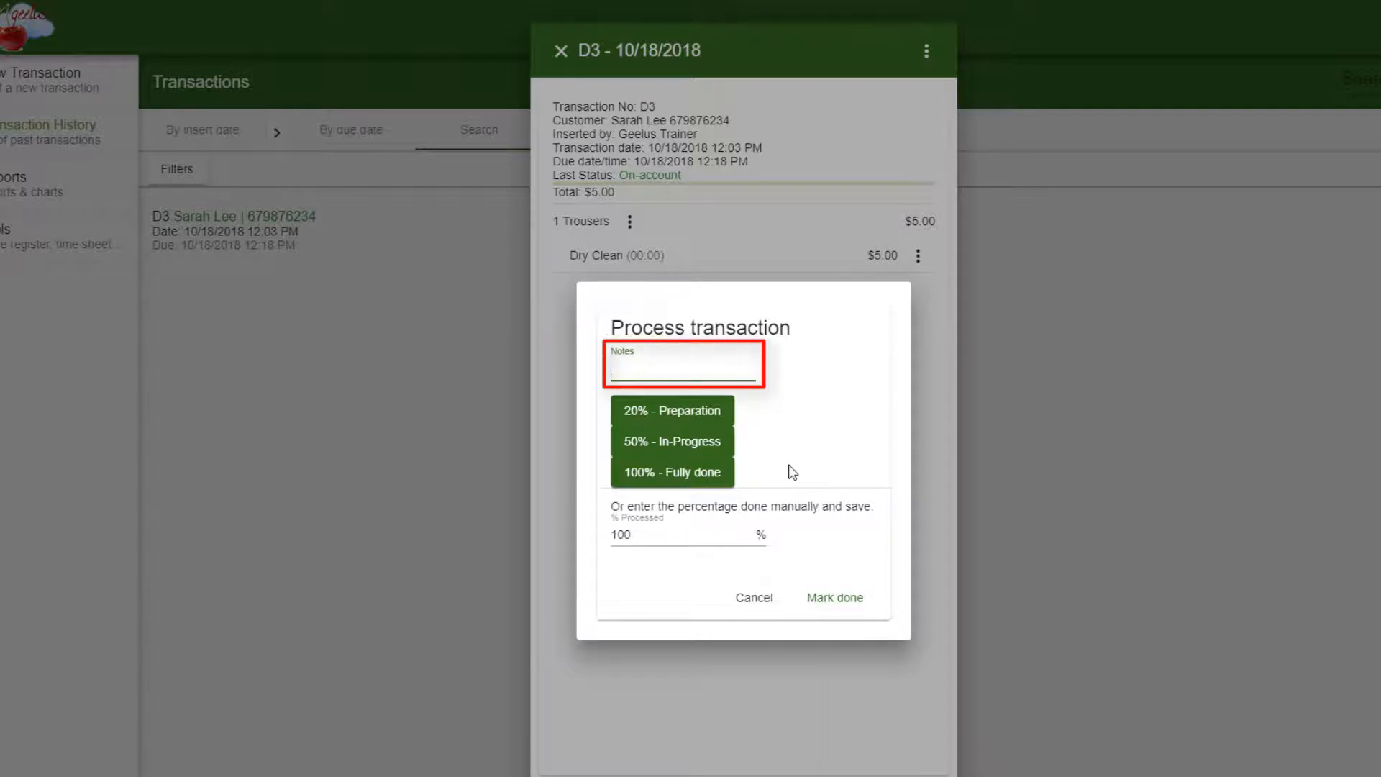
click(688, 536)
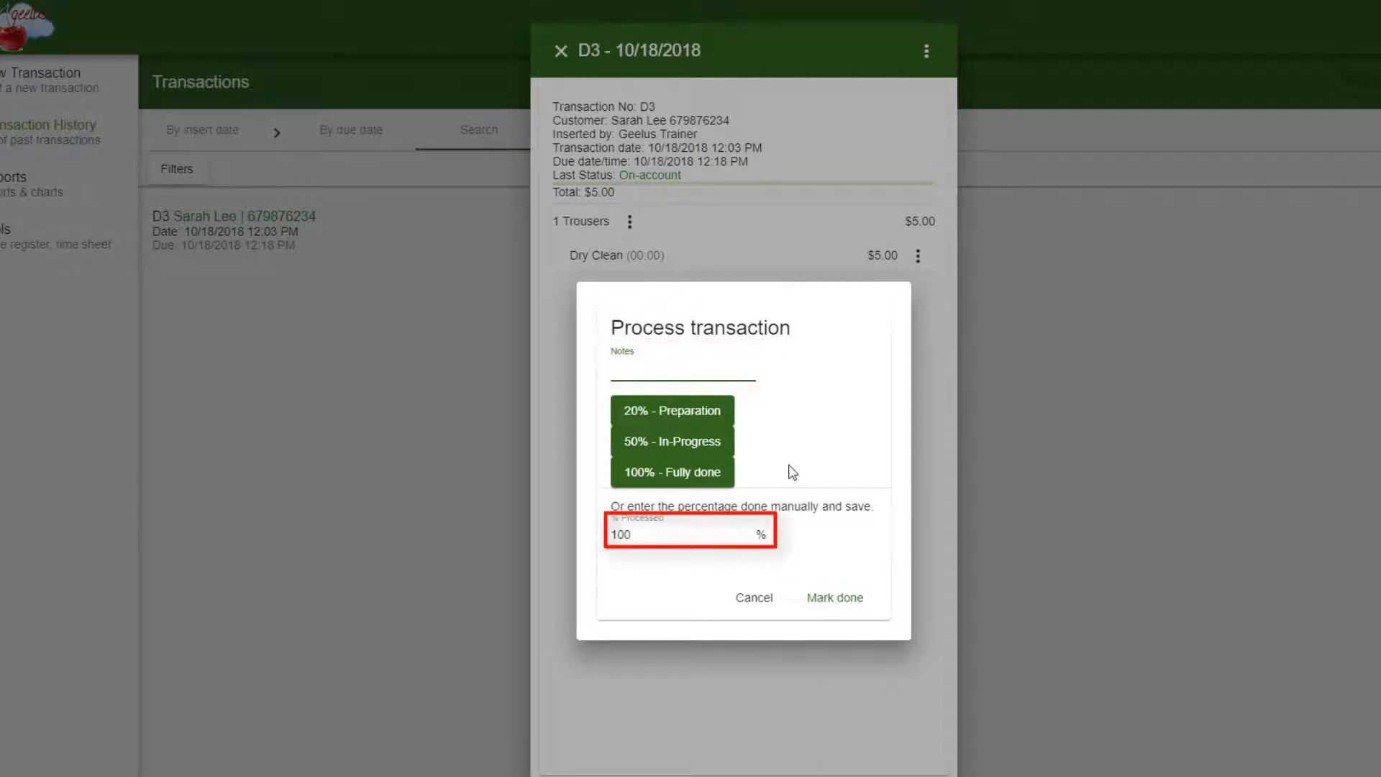
click(681, 367)
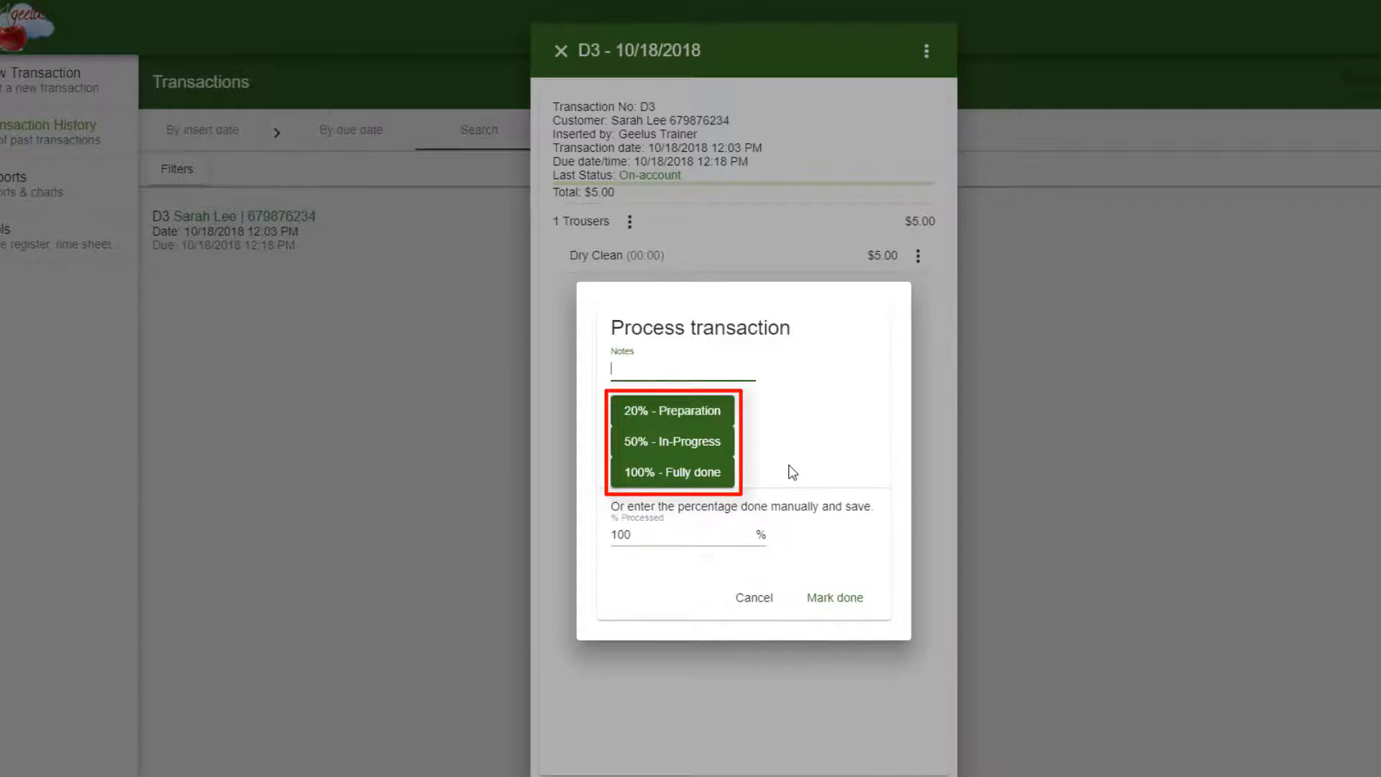
triple_click(651, 535)
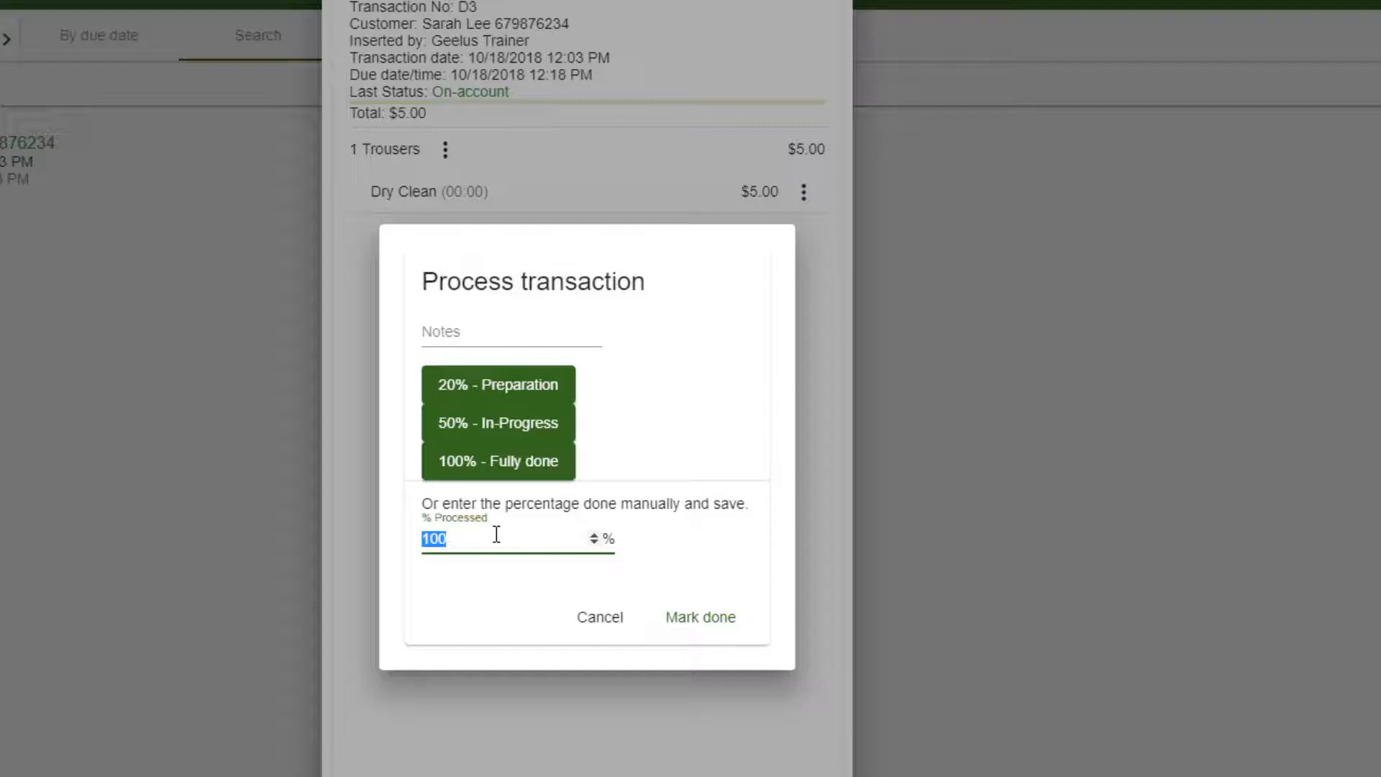
Confirm D3 as 100% done and return to the transaction list
click(518, 538)
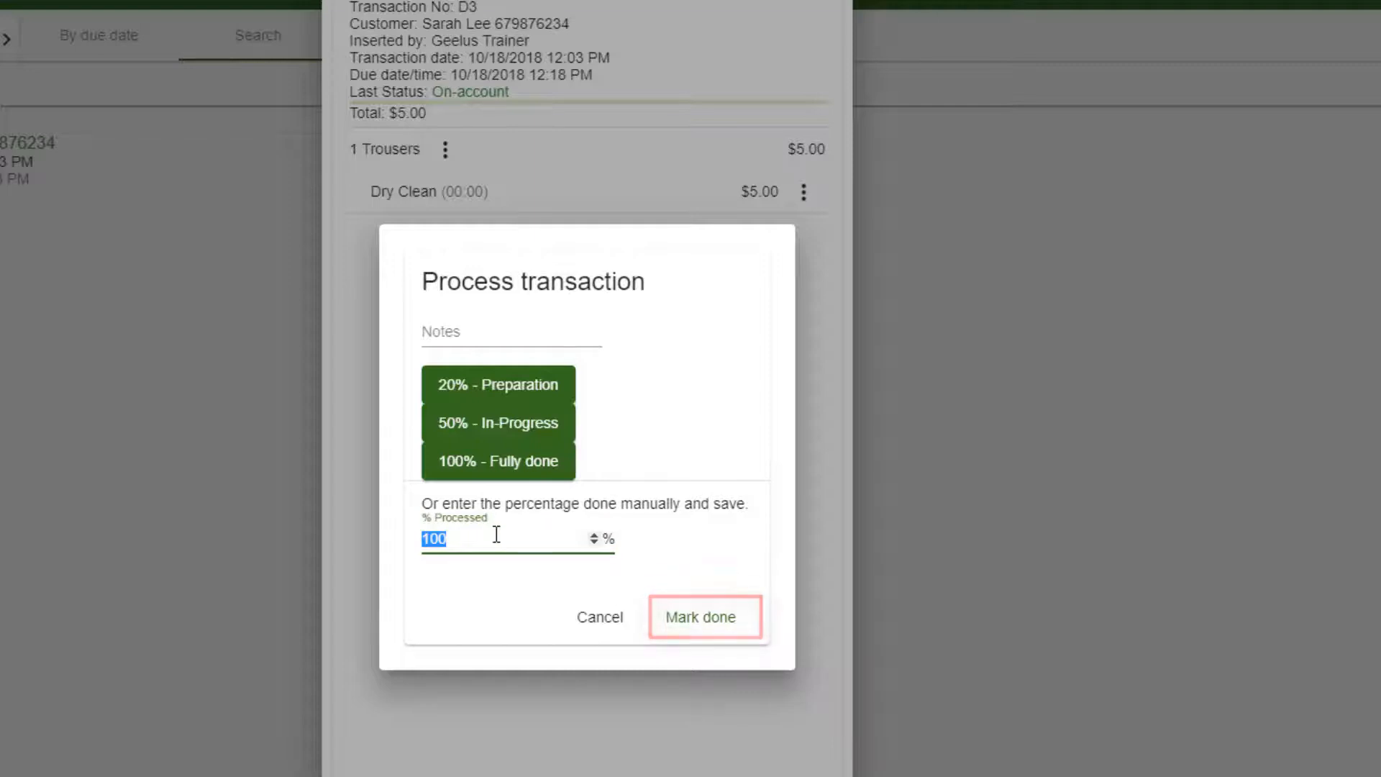
mouse_move(701, 617)
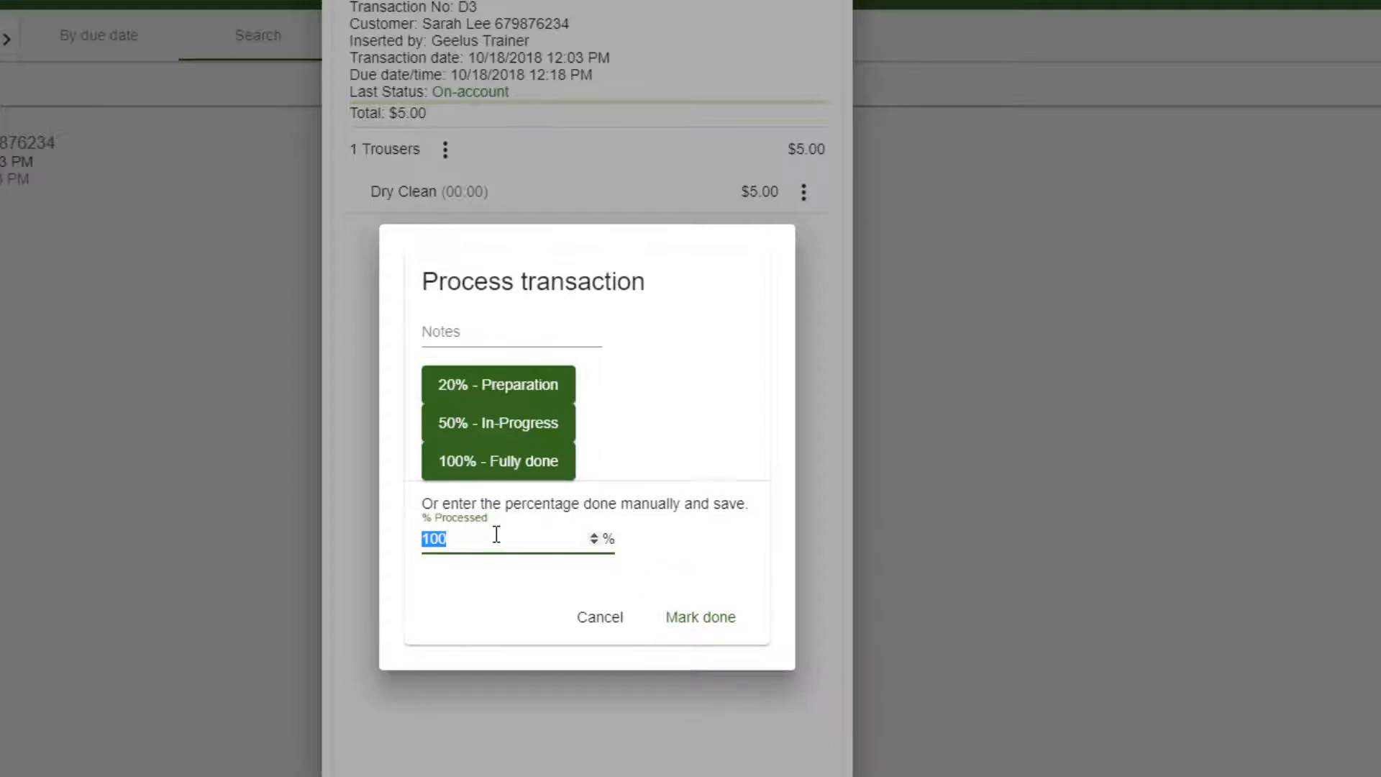
click(699, 617)
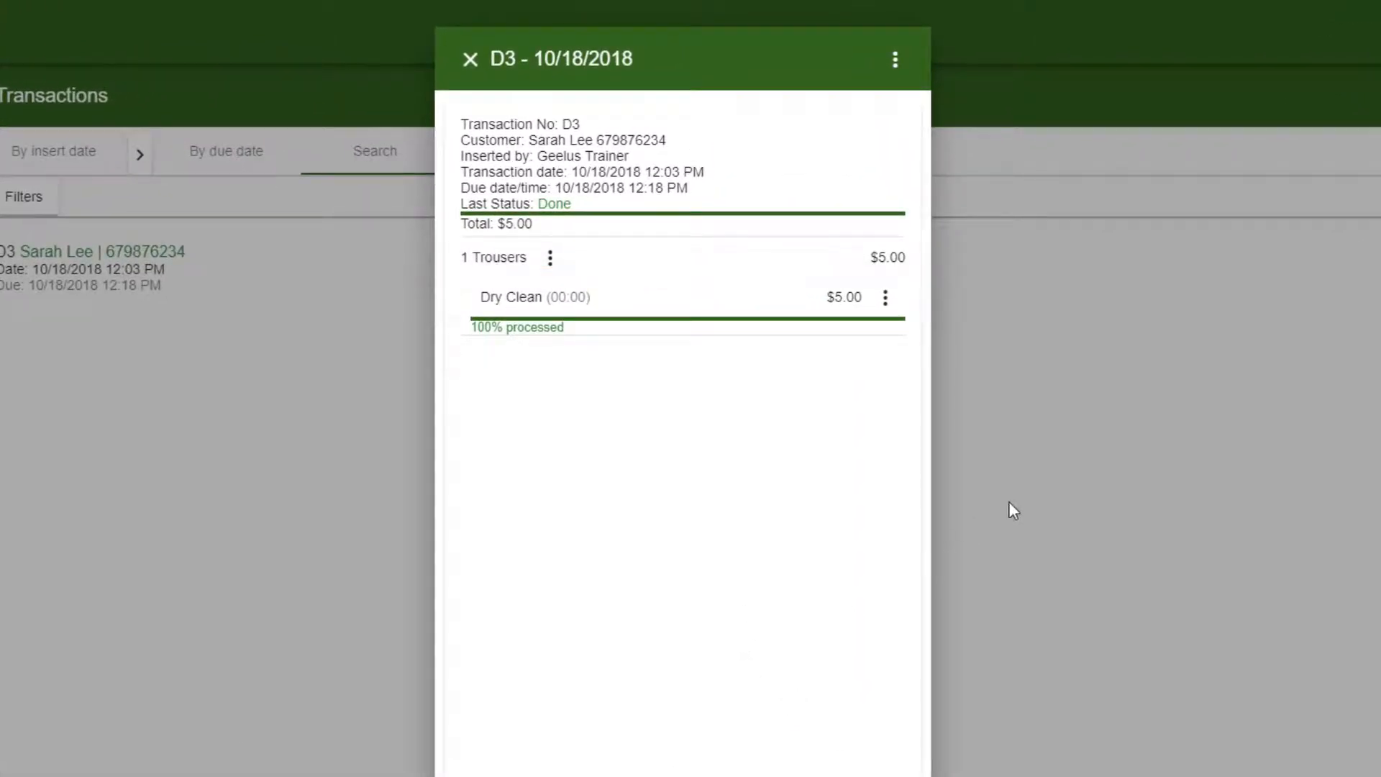
click(471, 59)
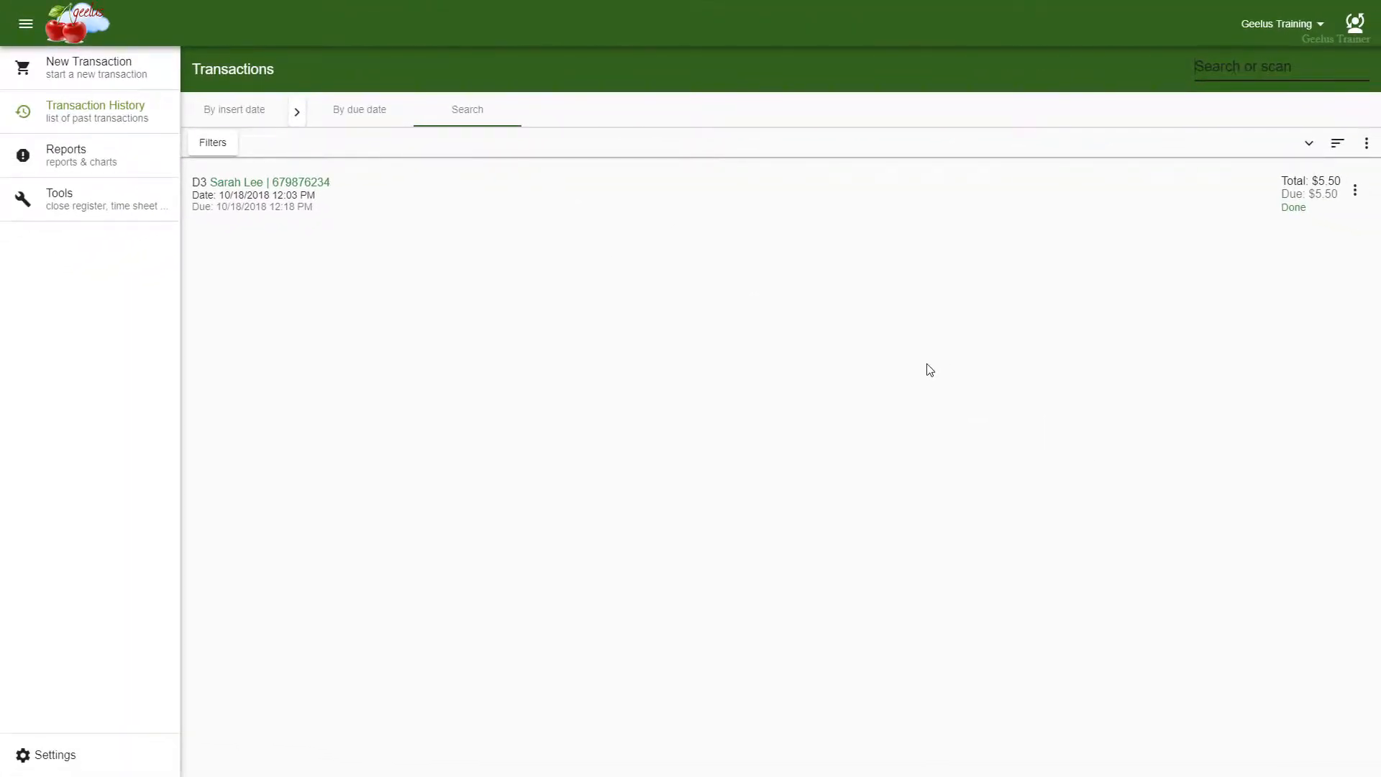
mouse_move(940, 363)
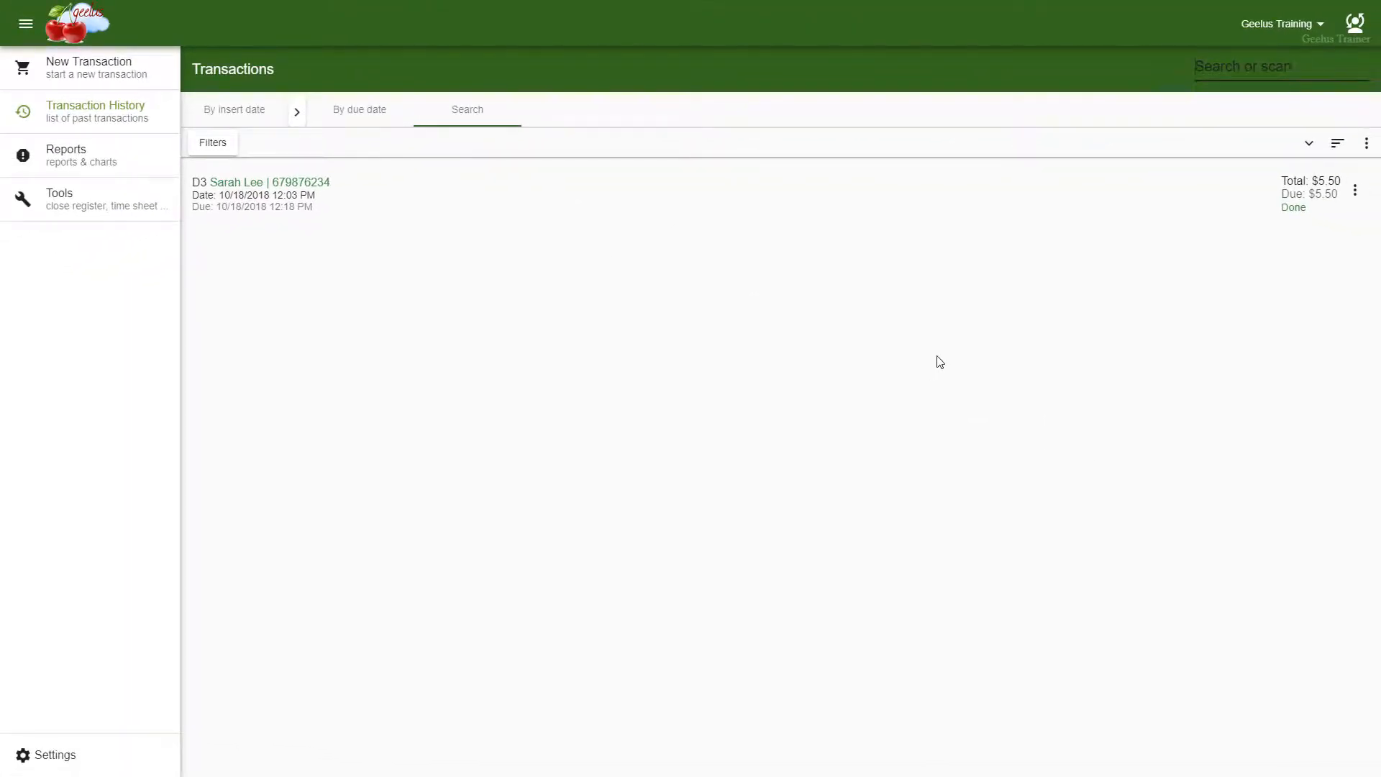
mouse_move(979, 332)
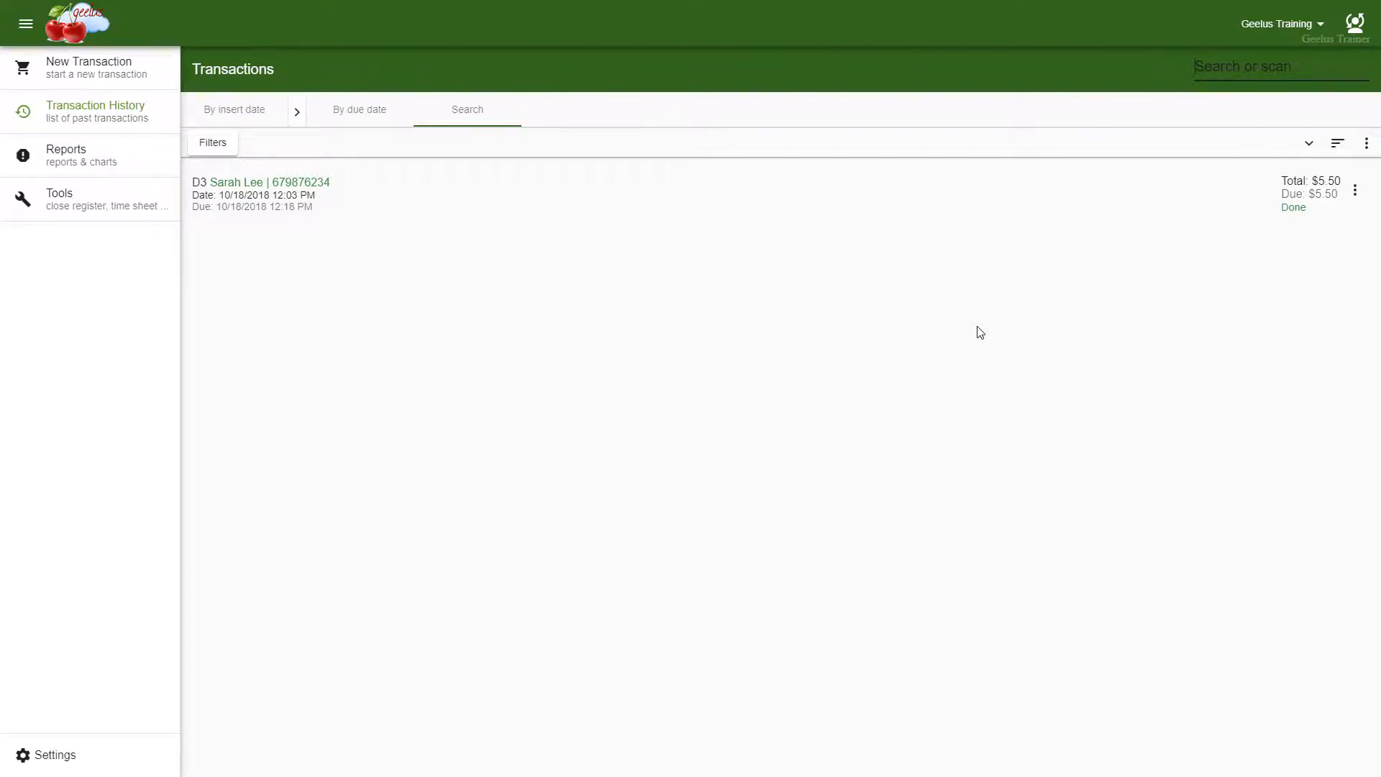
Show the Help table of contents scrolled down to the Settings topics
click(1277, 24)
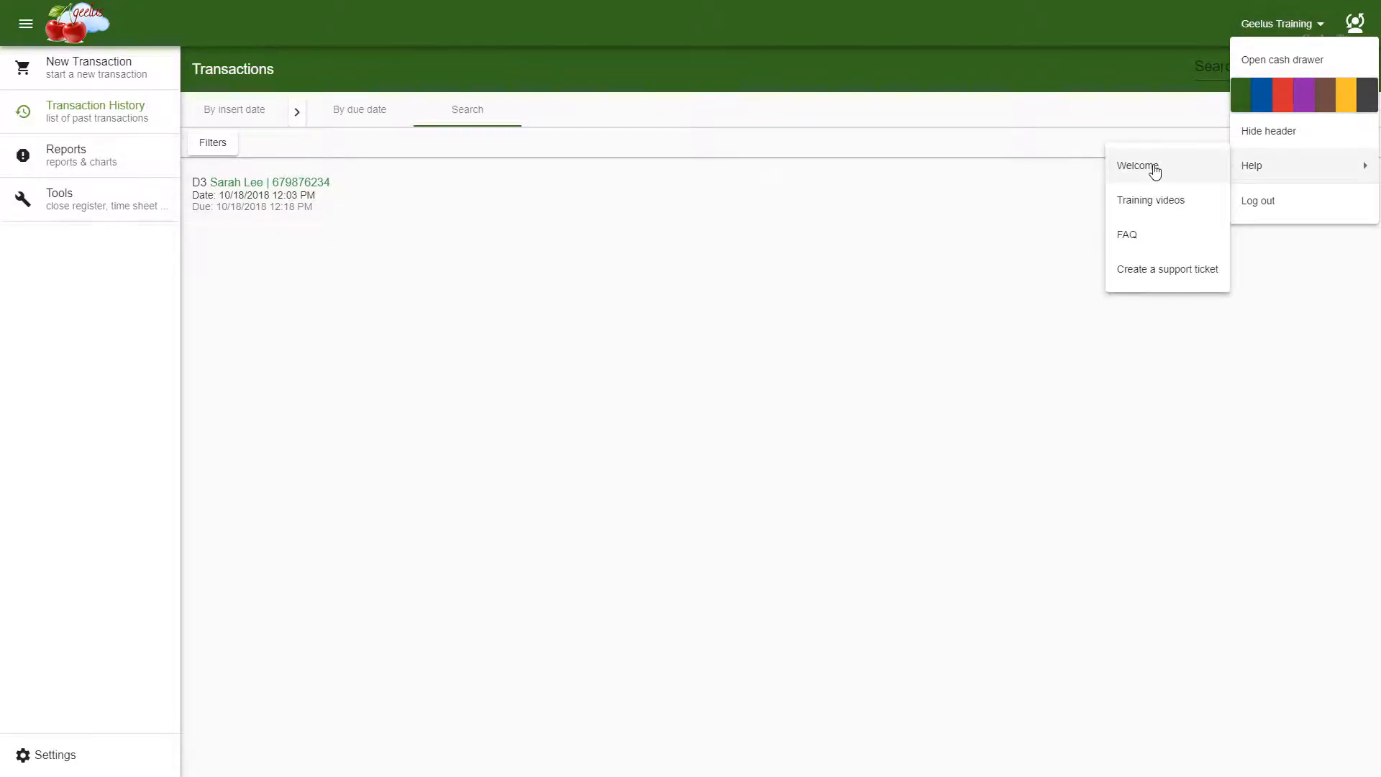
click(1250, 164)
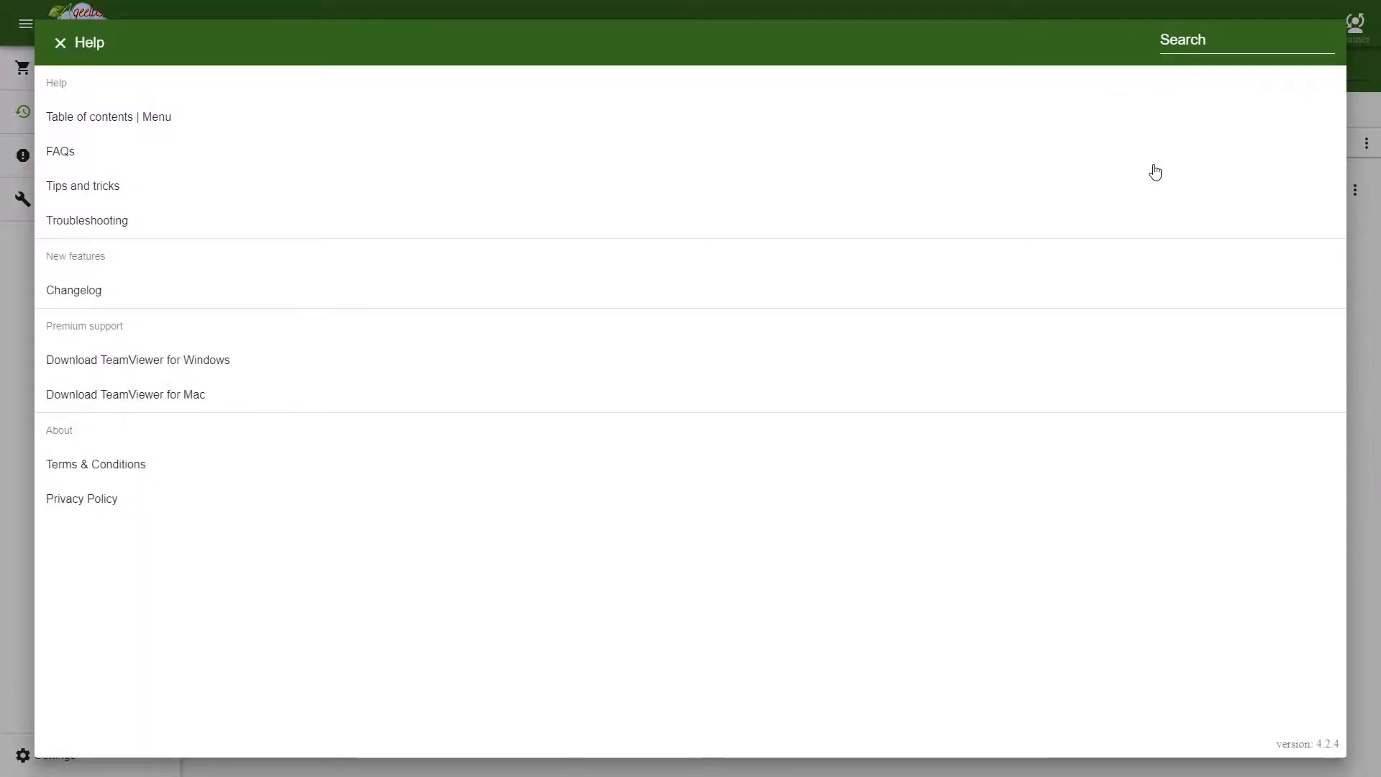
click(108, 116)
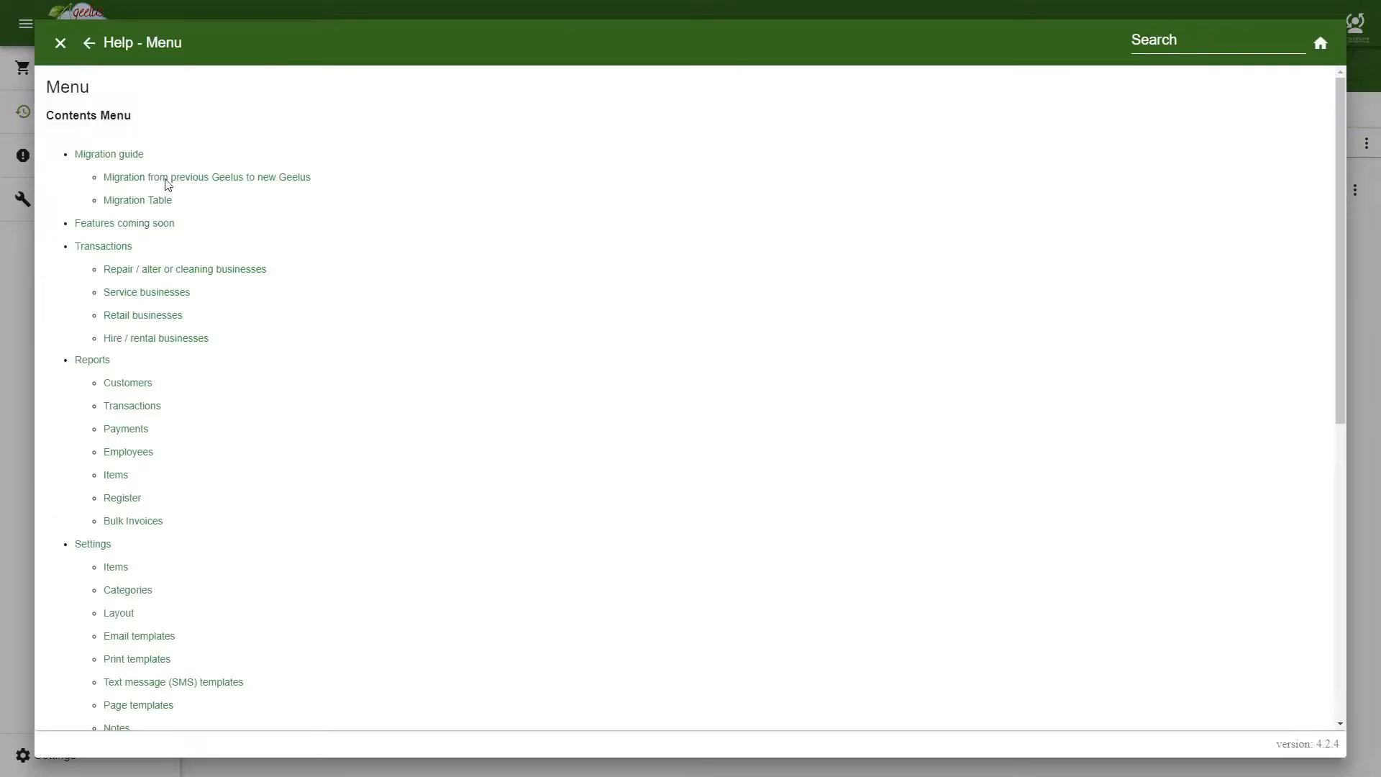
scroll(down, 3)
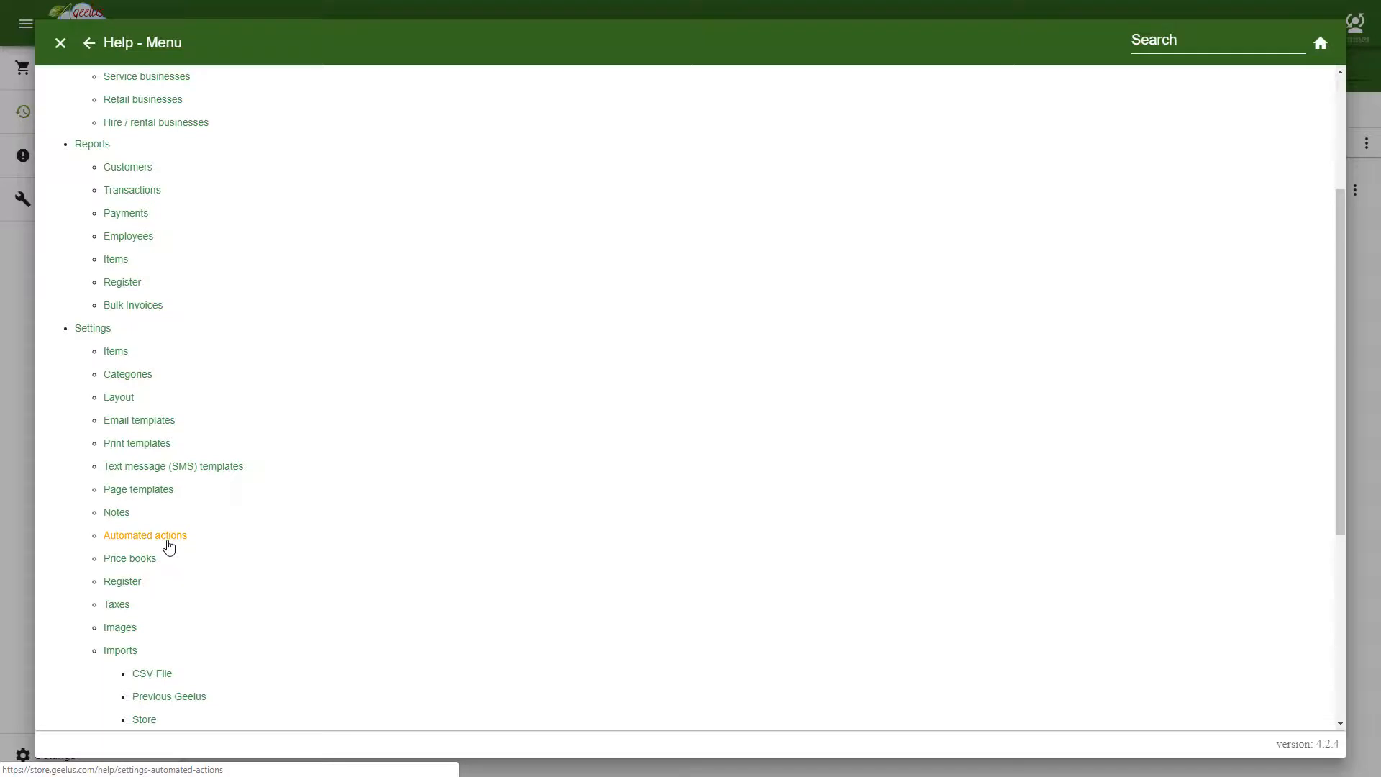
Mark the Shorten / Normal item of D8, A16 done at 100% processed
click(60, 42)
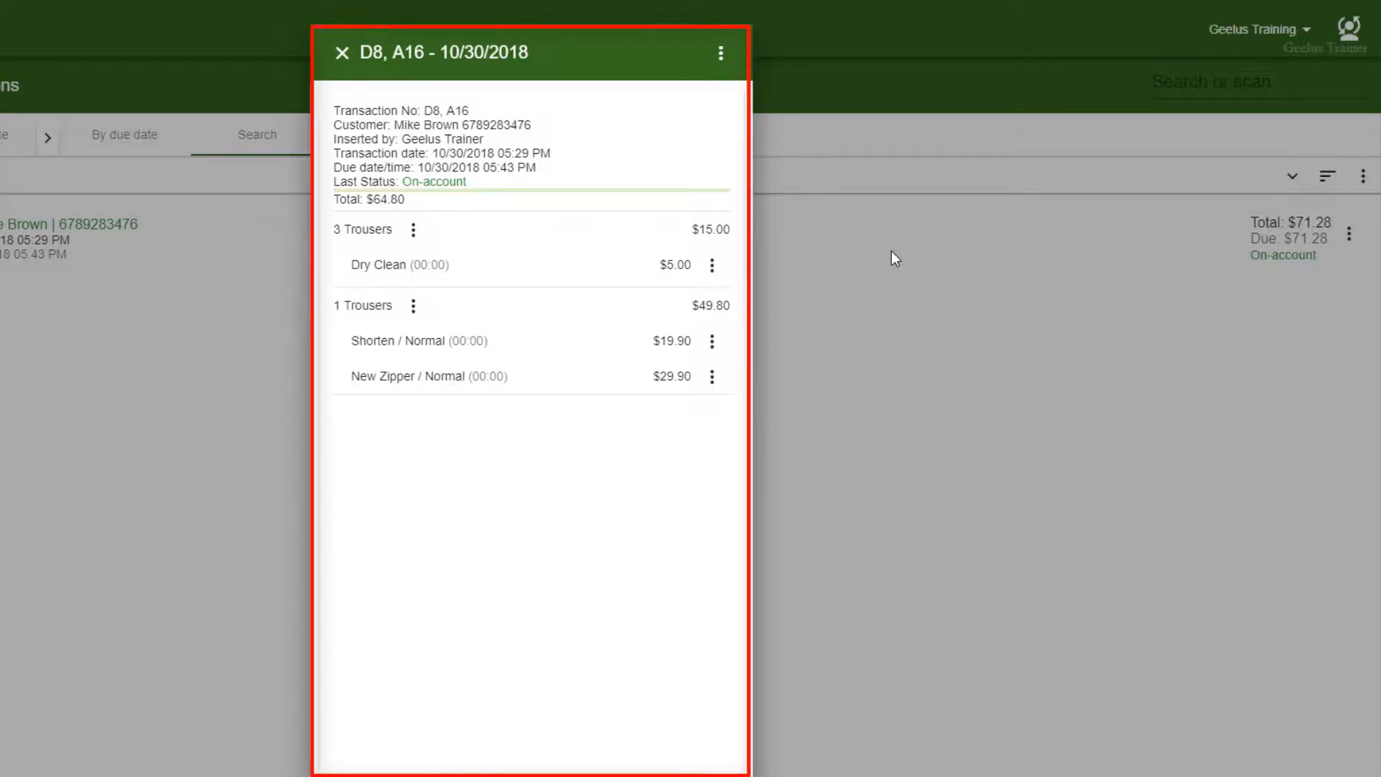
mouse_move(709, 344)
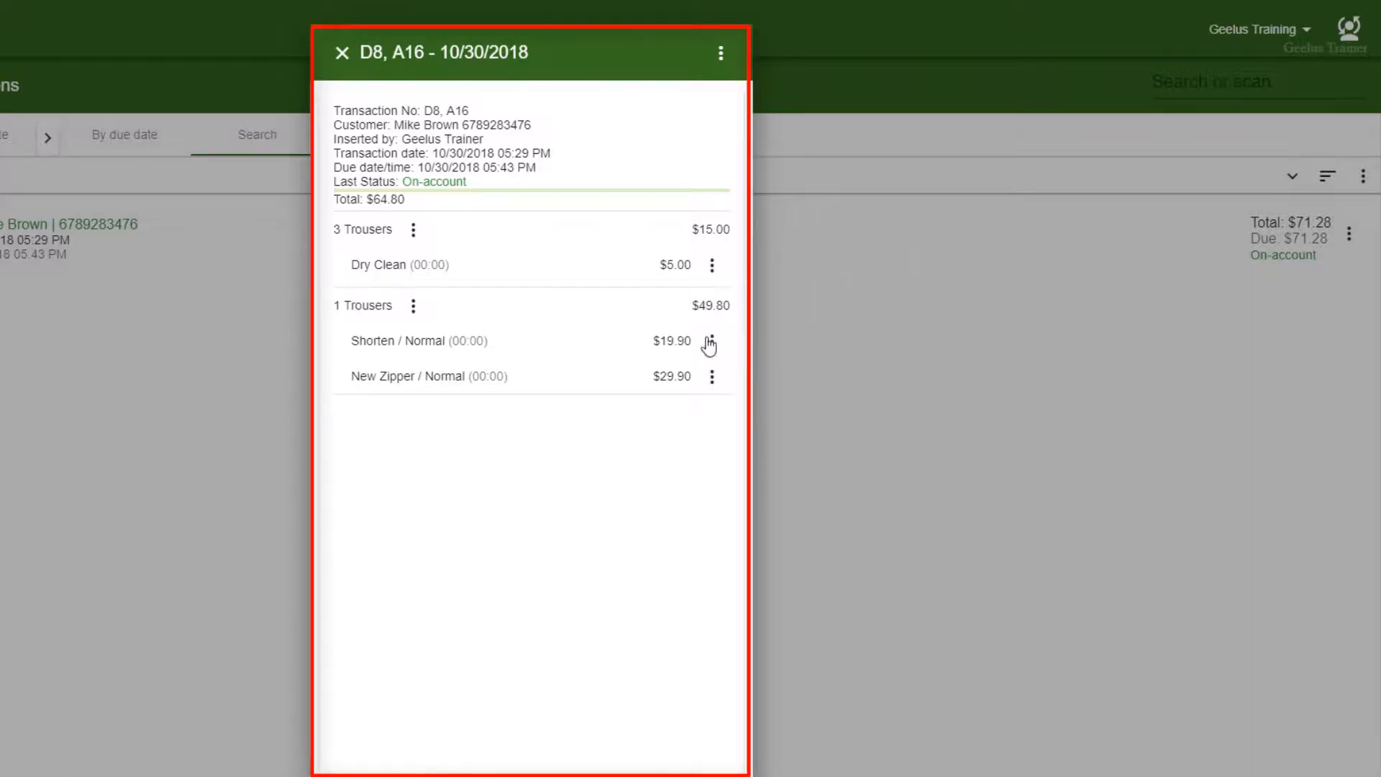
mouse_move(712, 266)
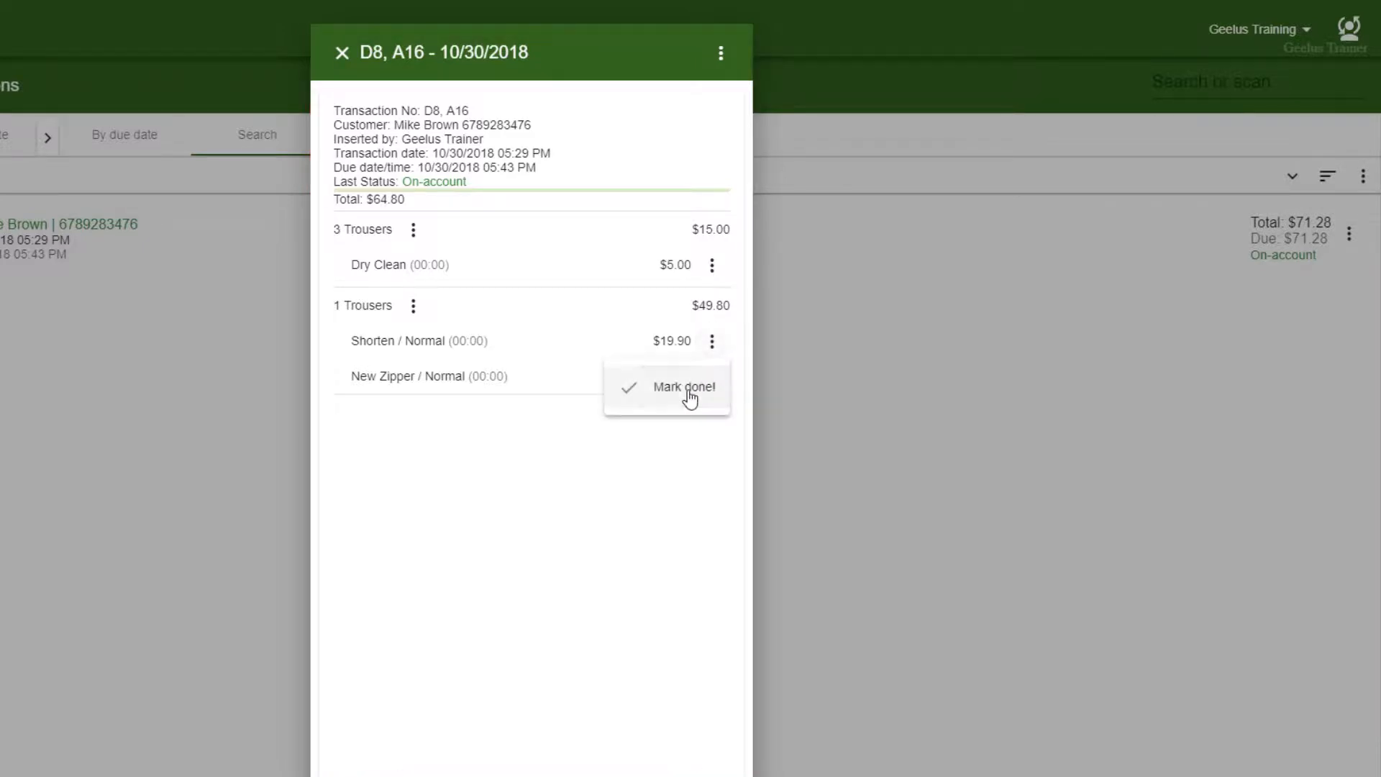
click(684, 386)
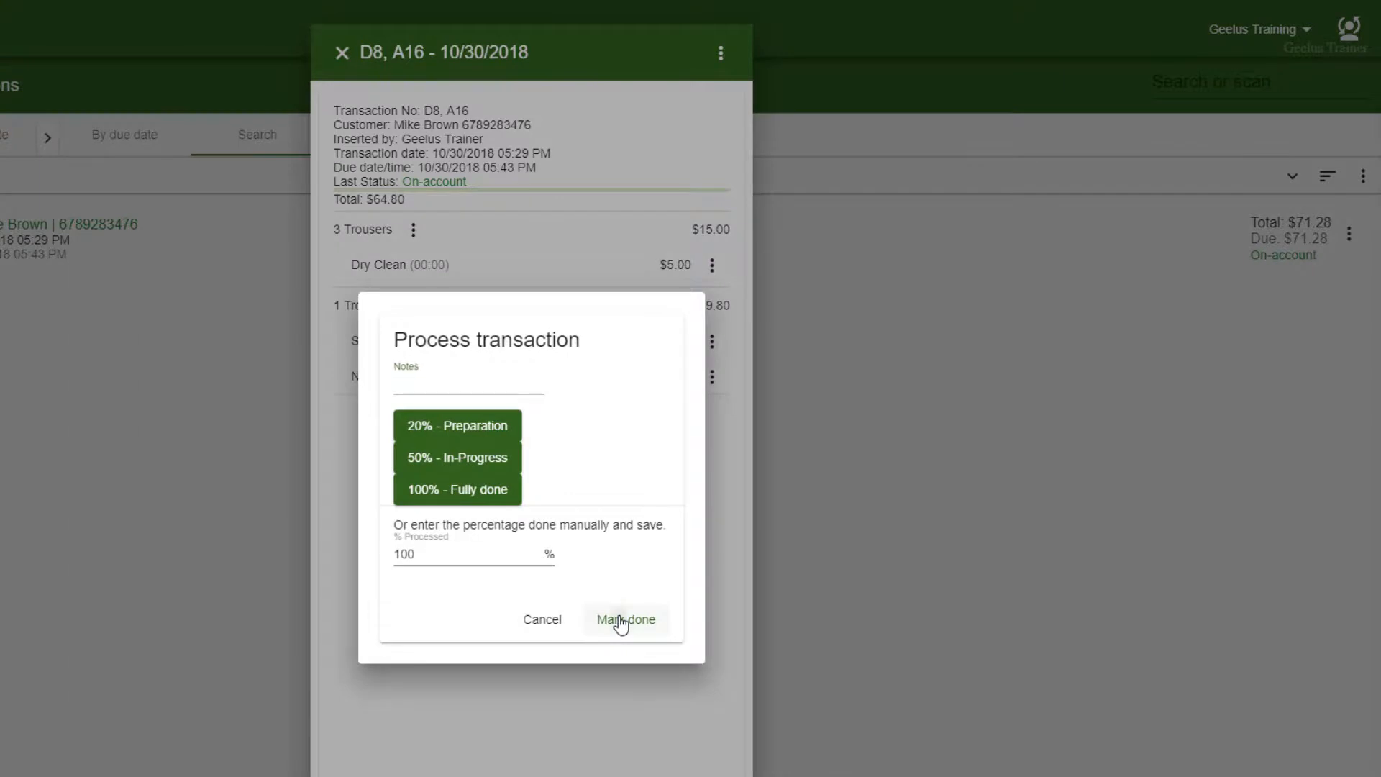
click(626, 619)
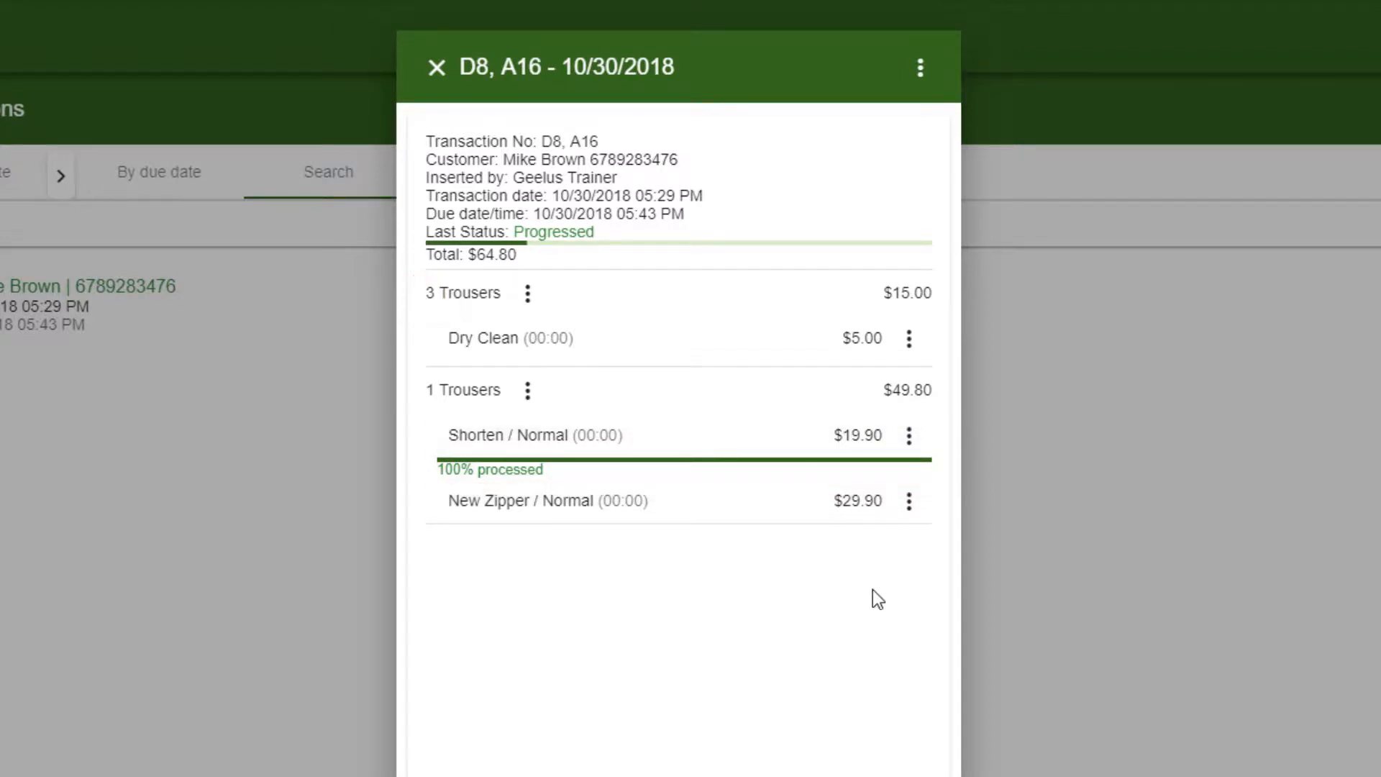
mouse_move(909, 344)
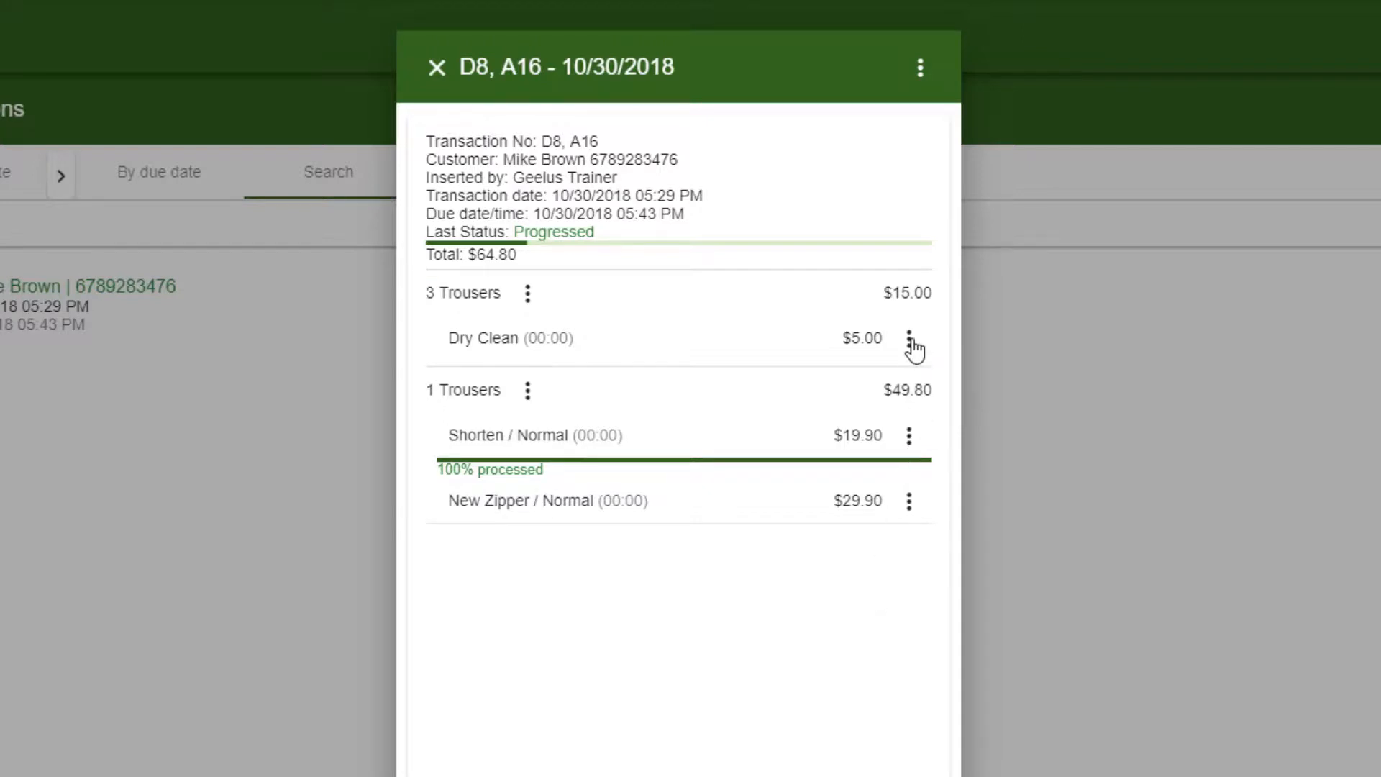
Start Mark done! on Dry Clean and select all three pairs of trousers
click(915, 338)
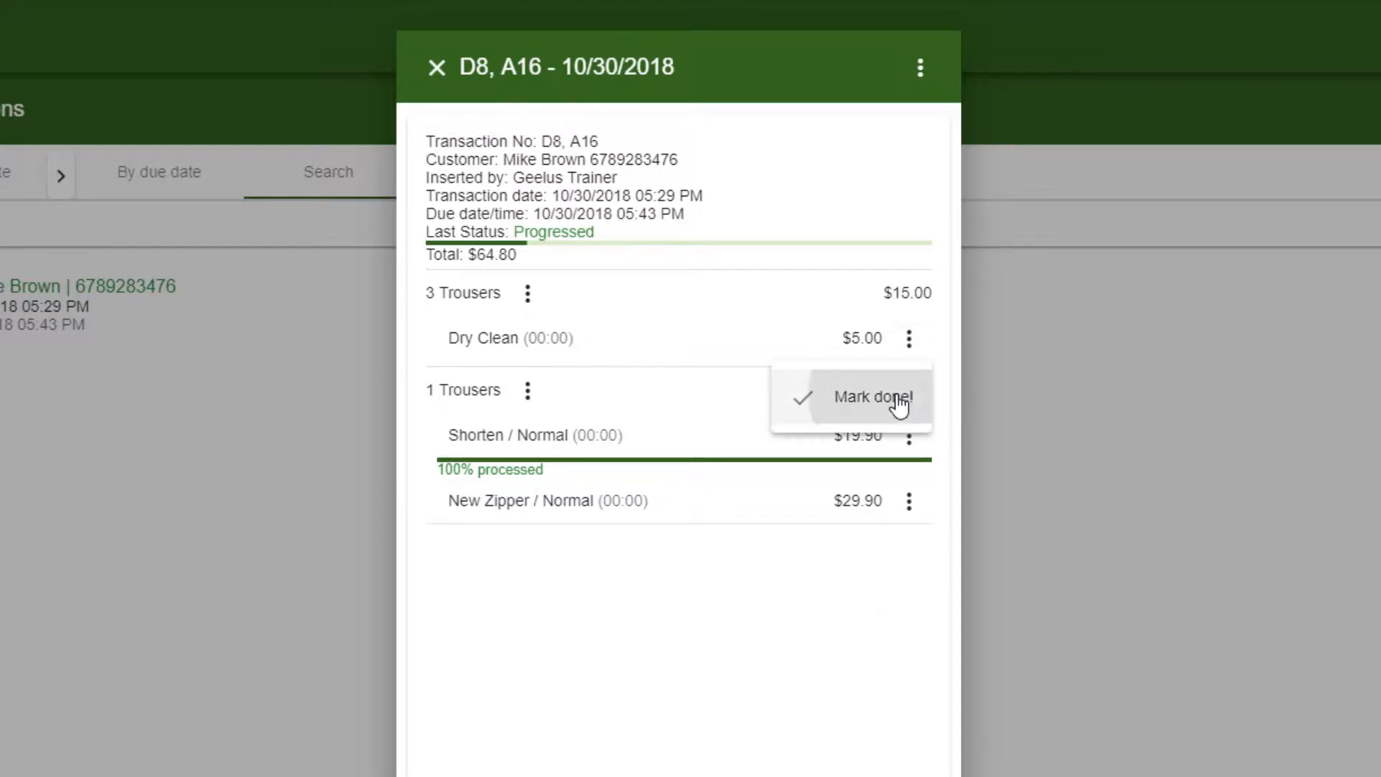
click(873, 397)
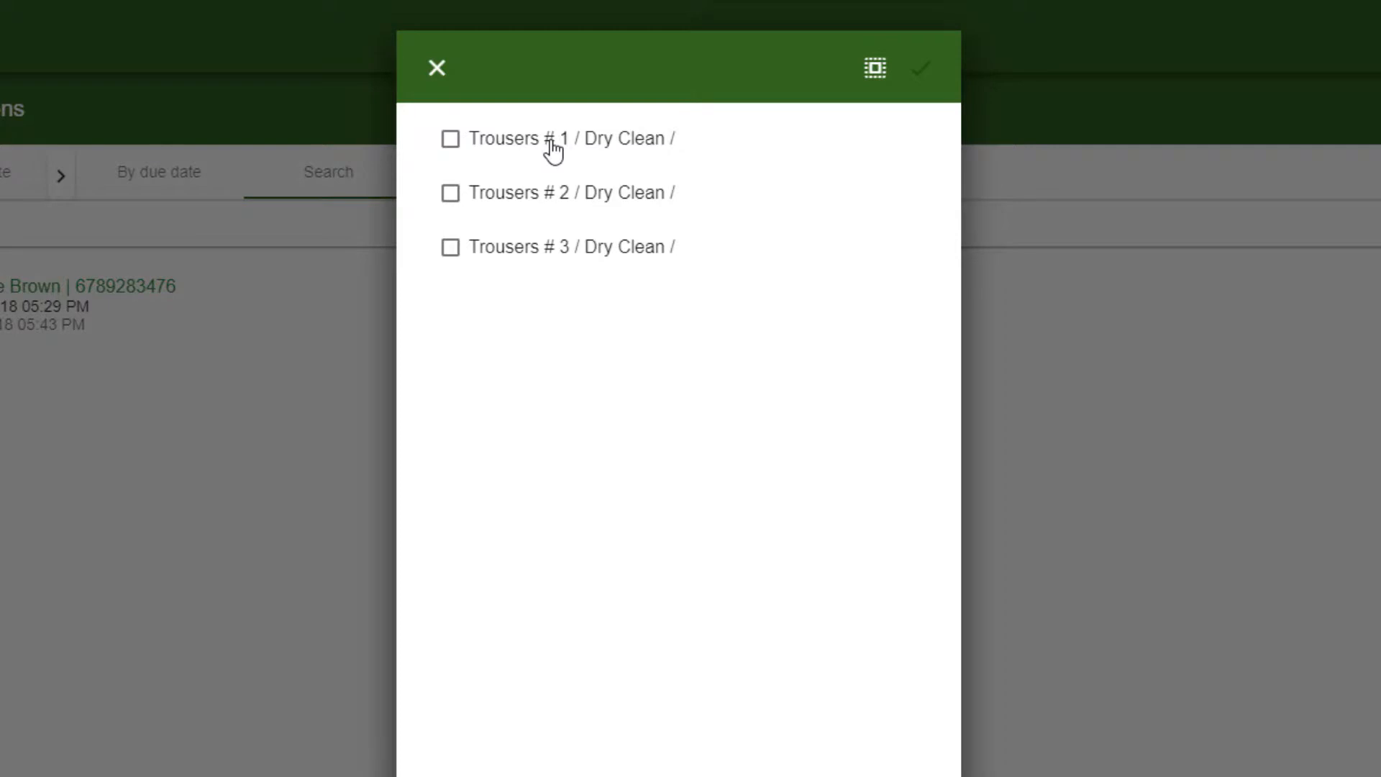
click(450, 138)
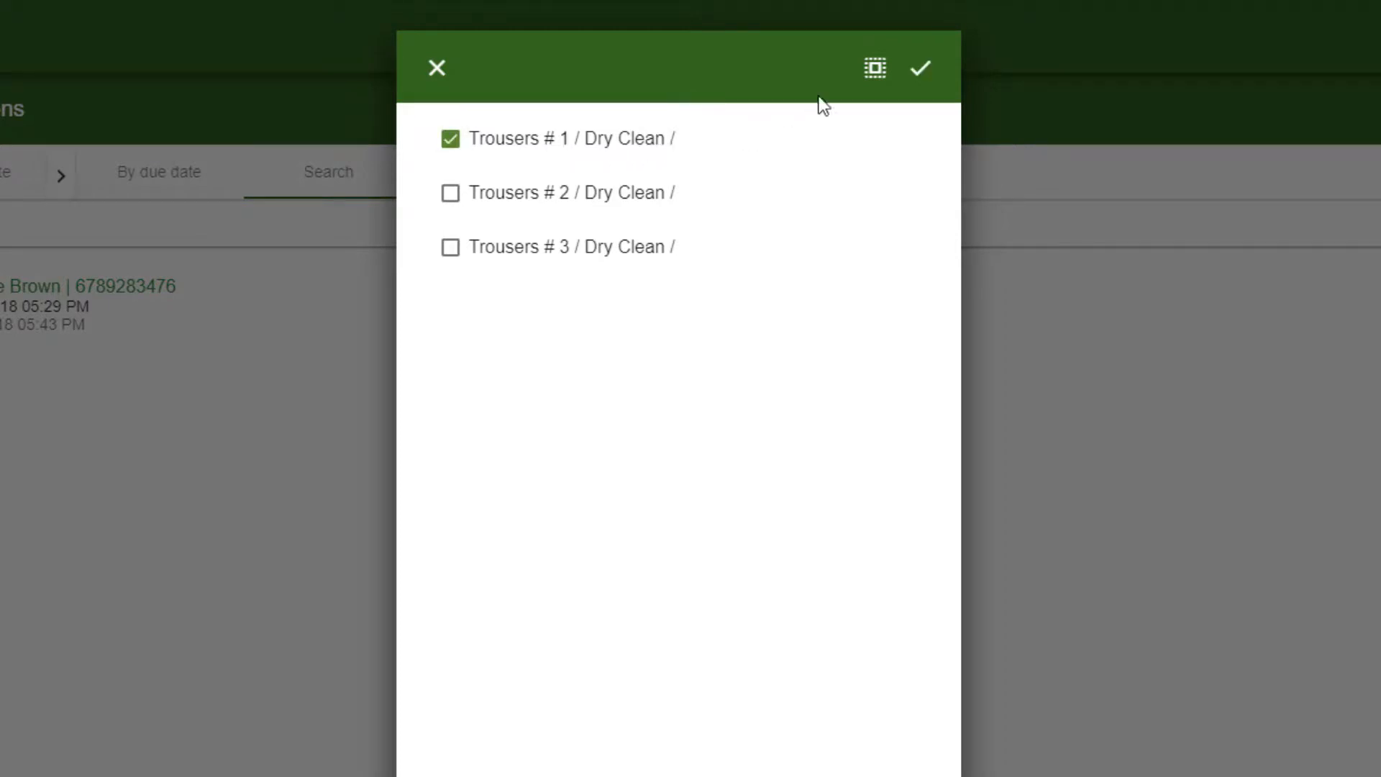
click(873, 67)
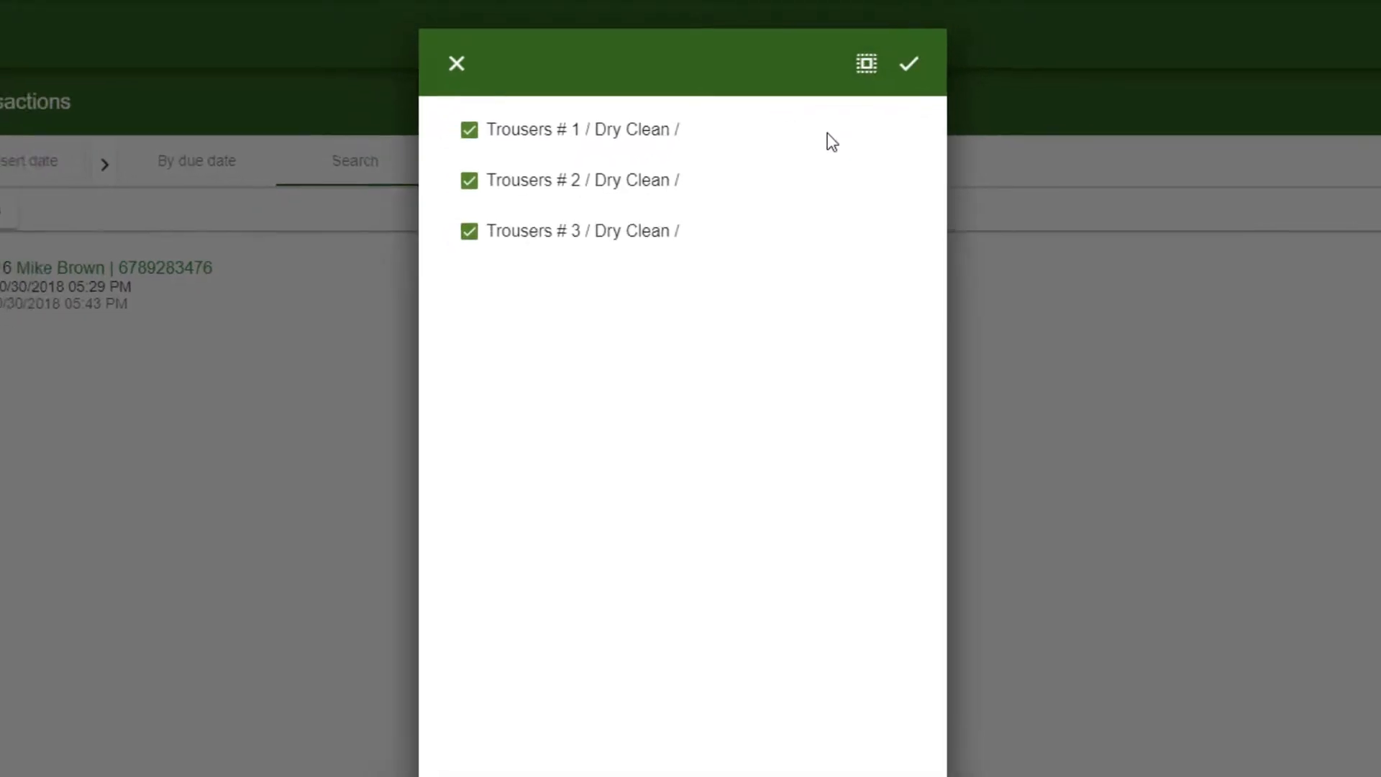
click(907, 62)
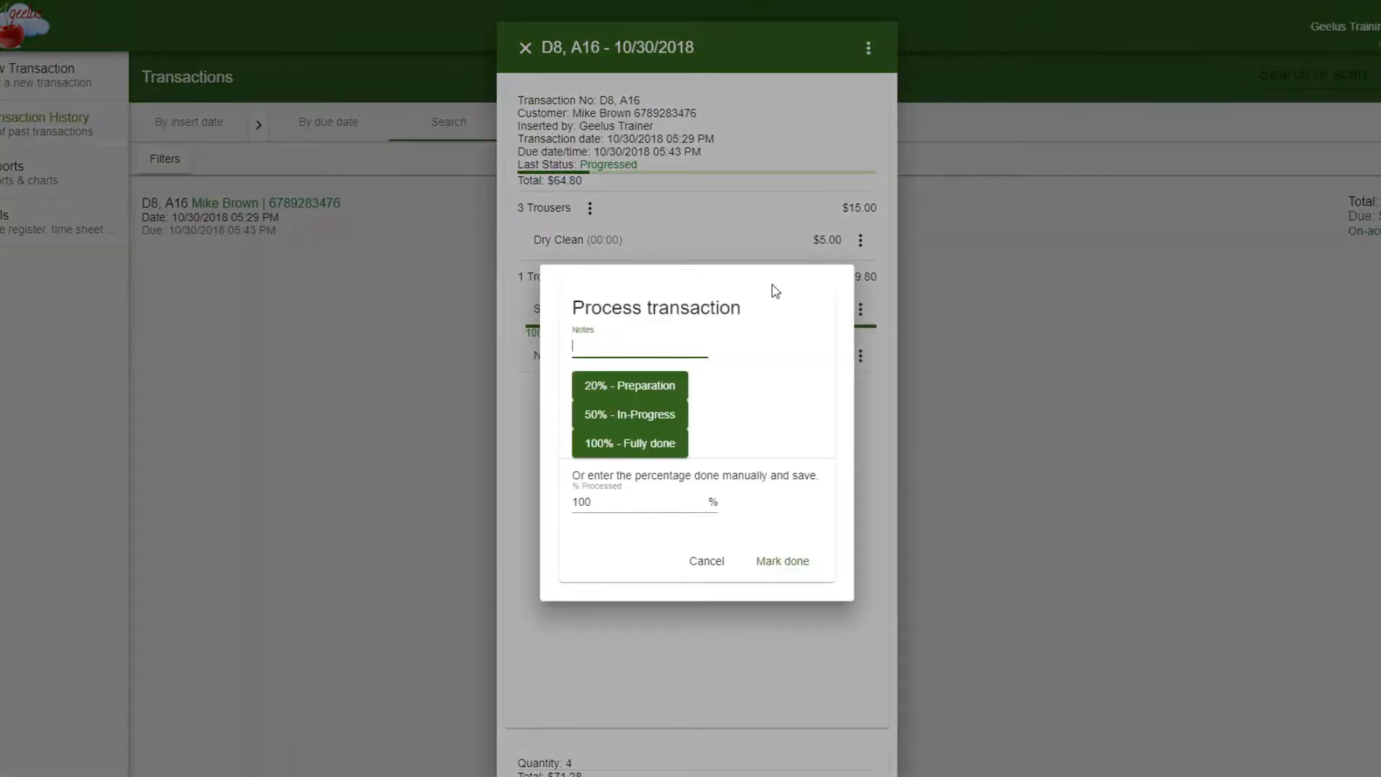
Set the selected trousers to 50% - In-Progress
click(780, 561)
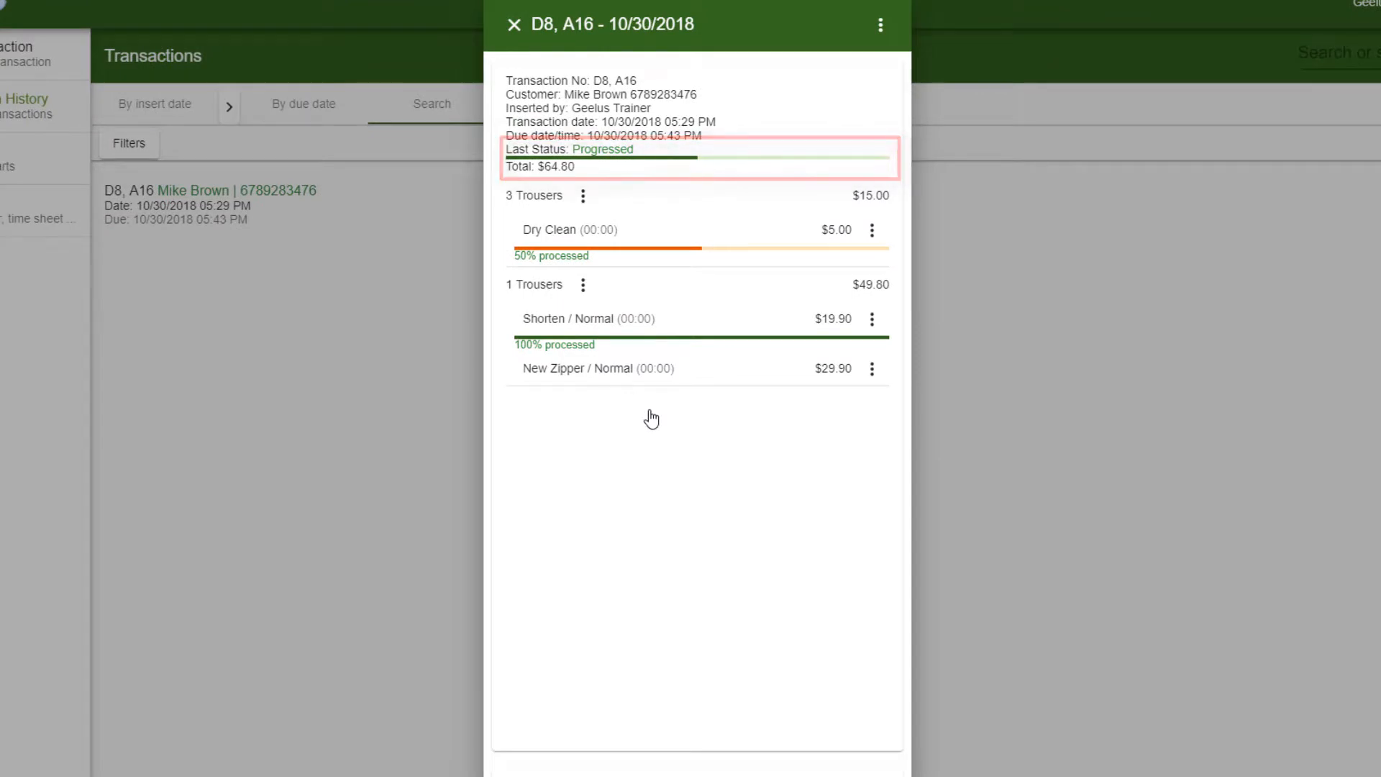
click(652, 419)
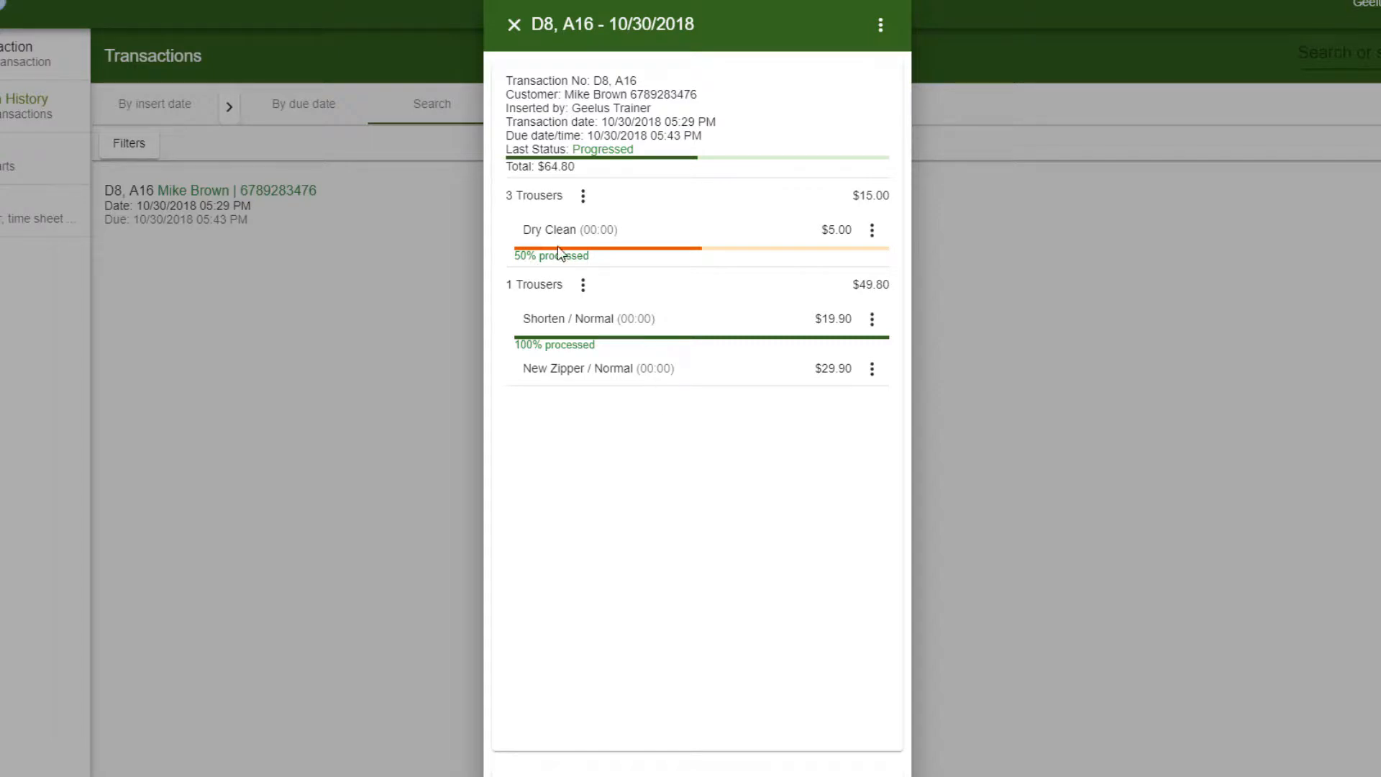
click(551, 256)
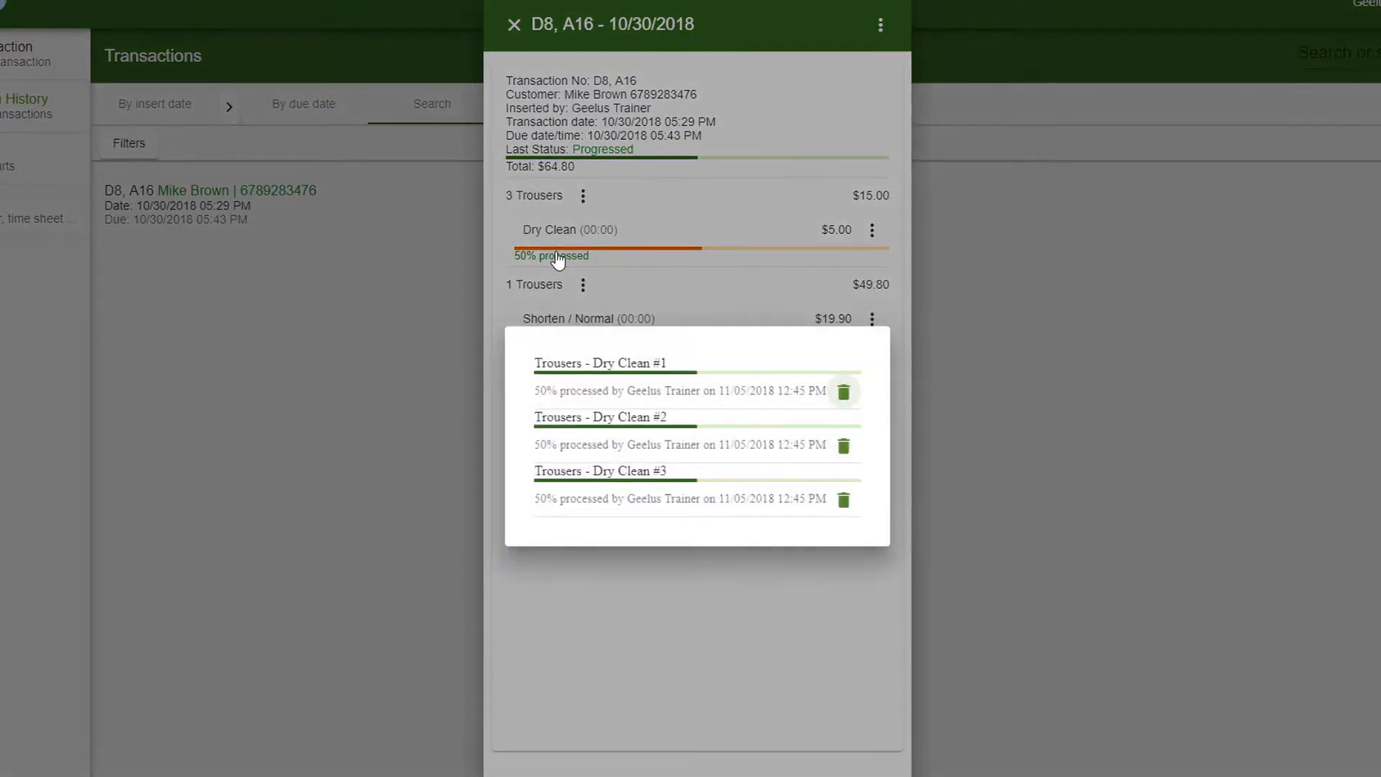
scroll(up, 3)
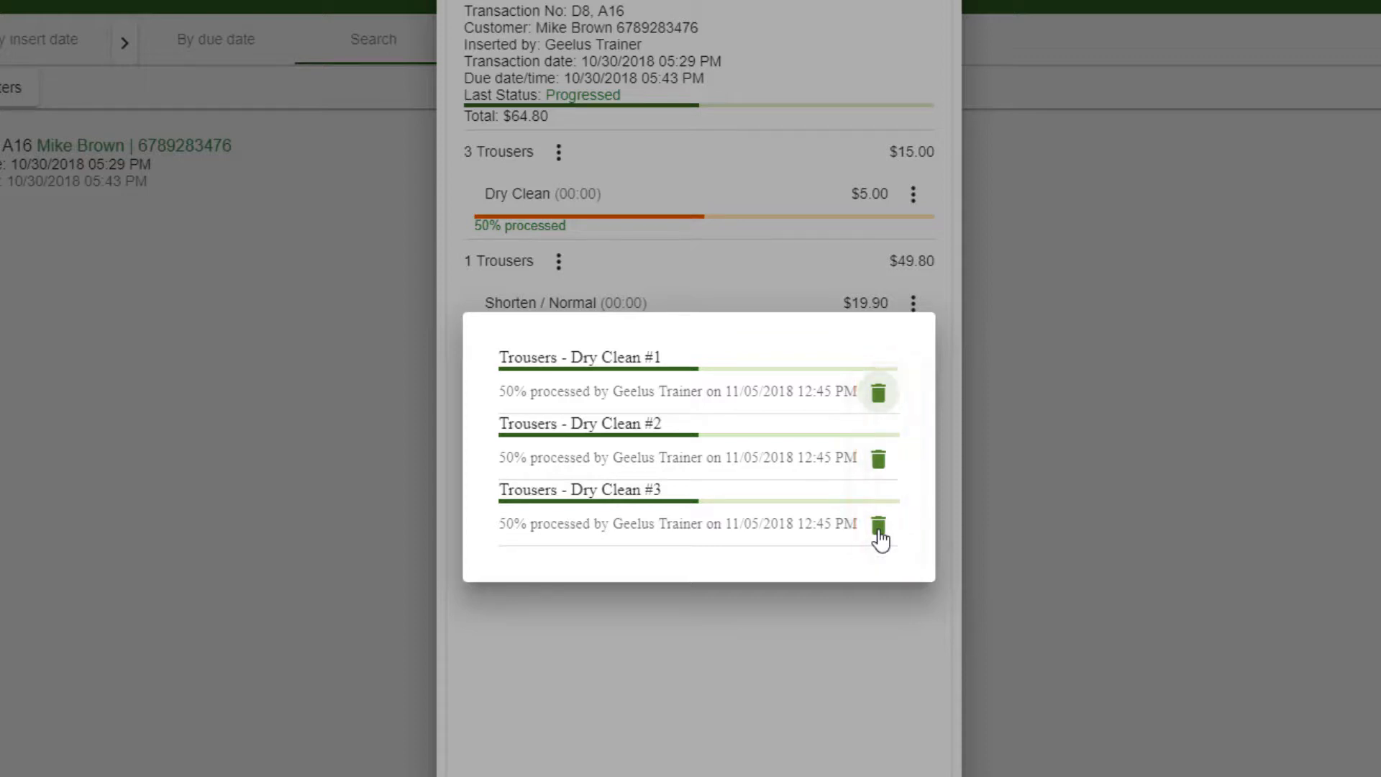
click(877, 526)
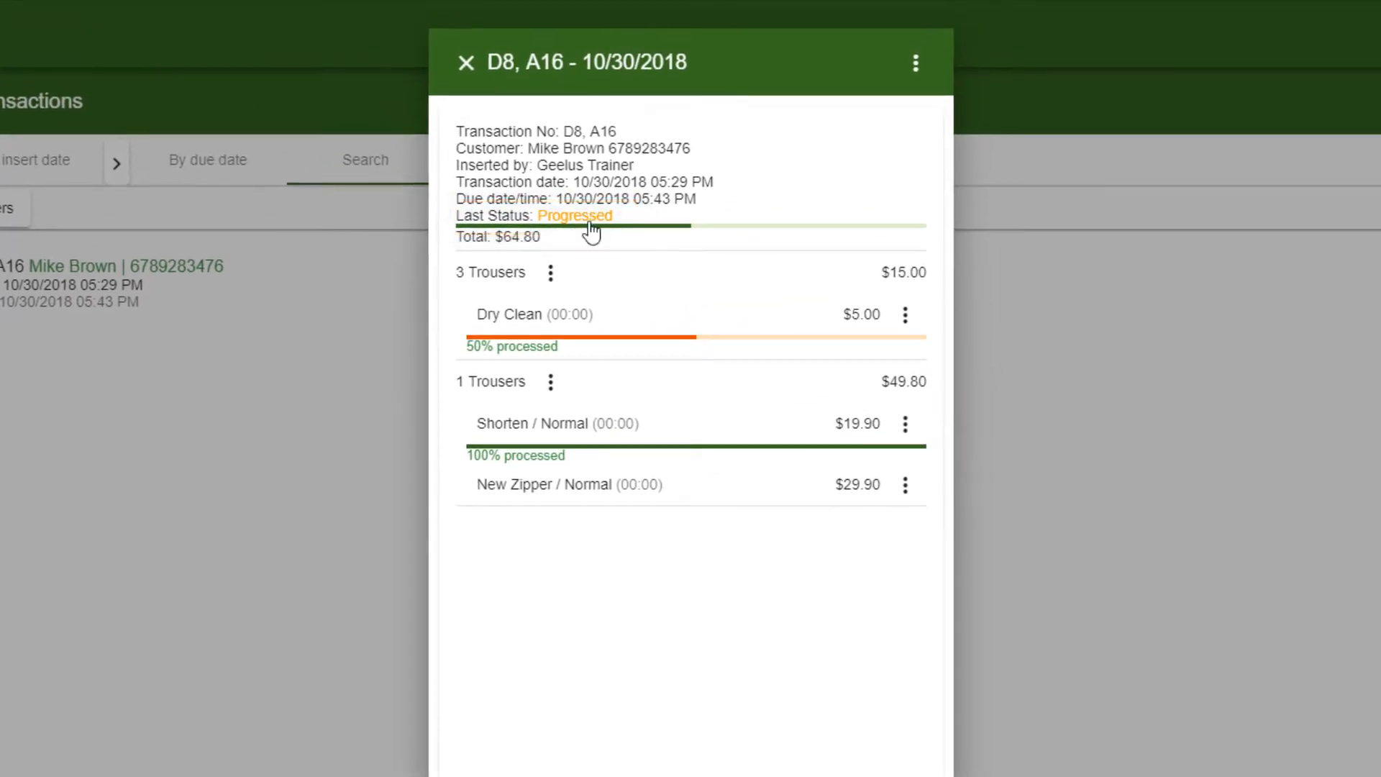
Show the Transaction statuses history from D8's Last Status: Done
click(915, 61)
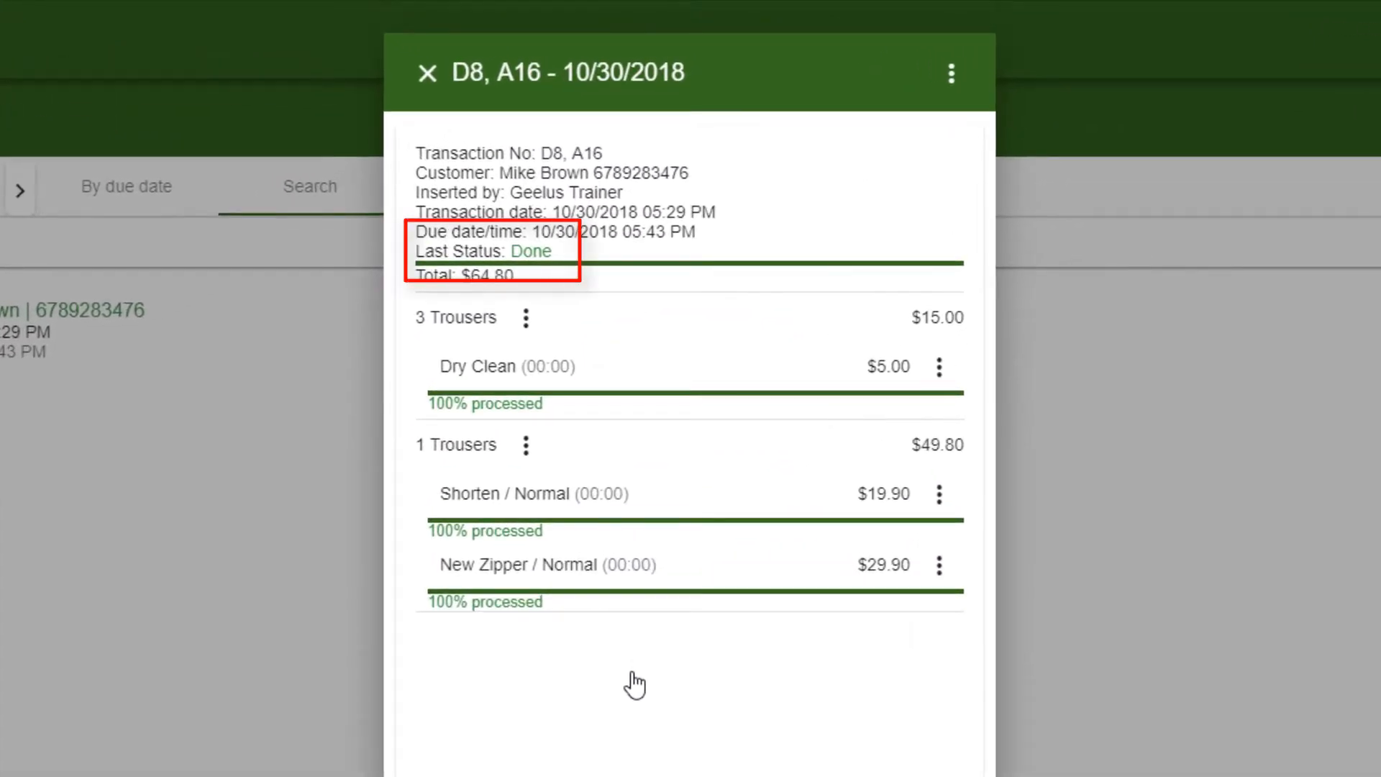
mouse_move(600, 422)
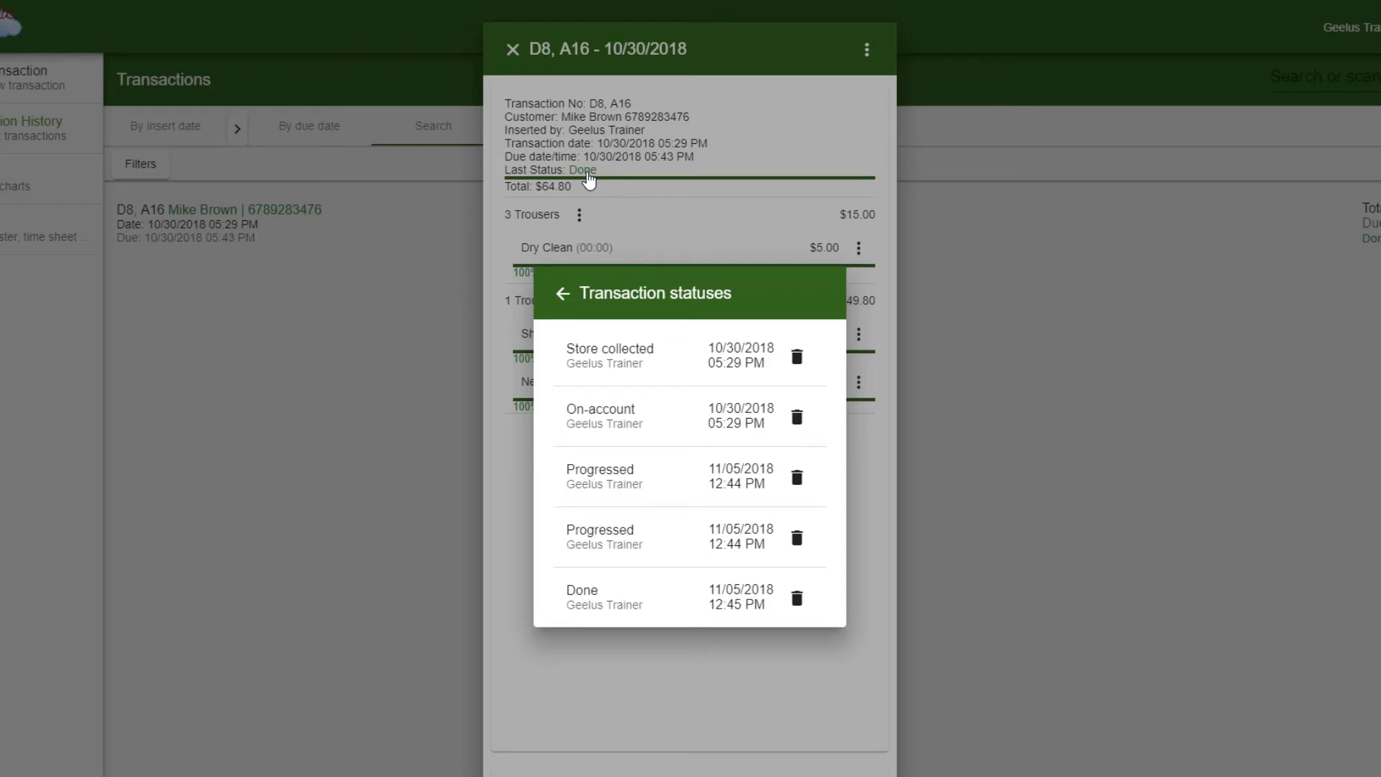
mouse_move(976, 219)
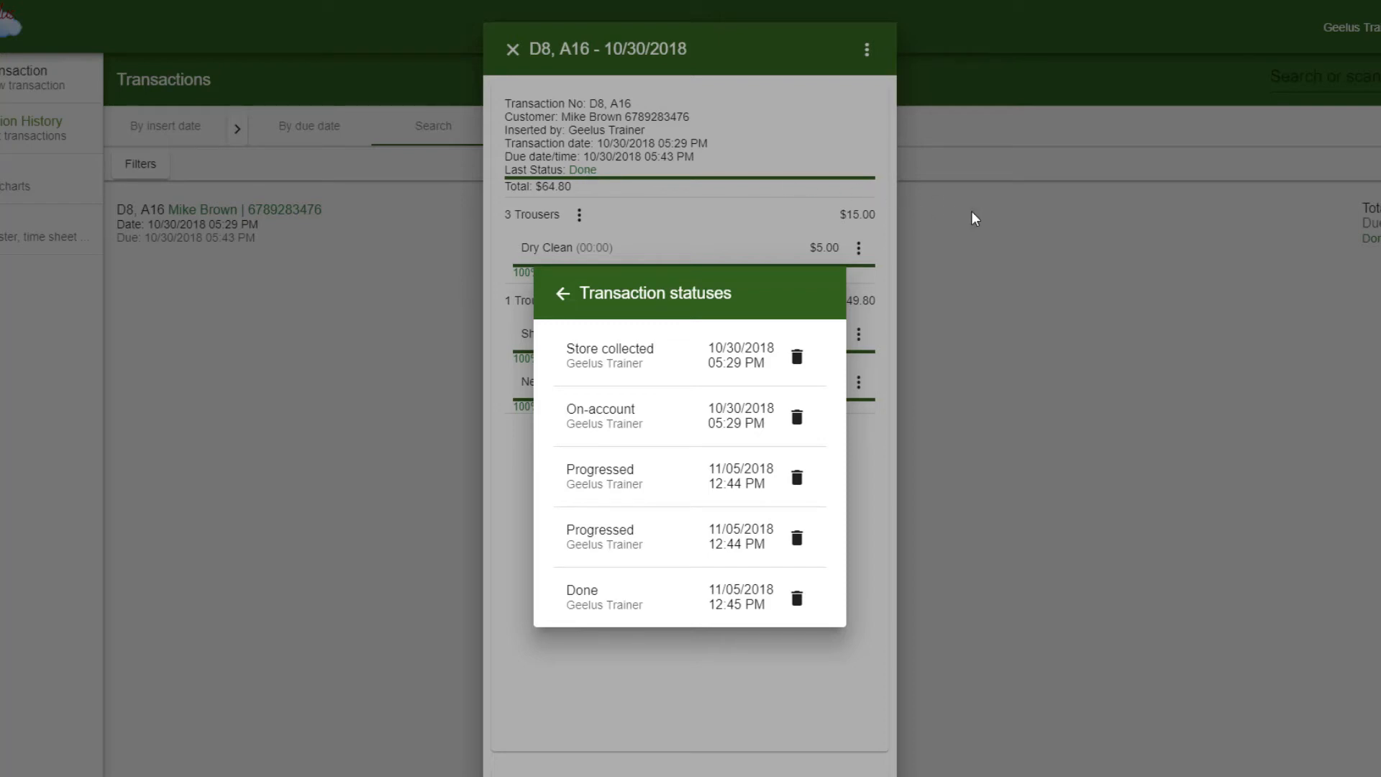
Close the D8 details so the list shows D8, A16 as Done
click(512, 49)
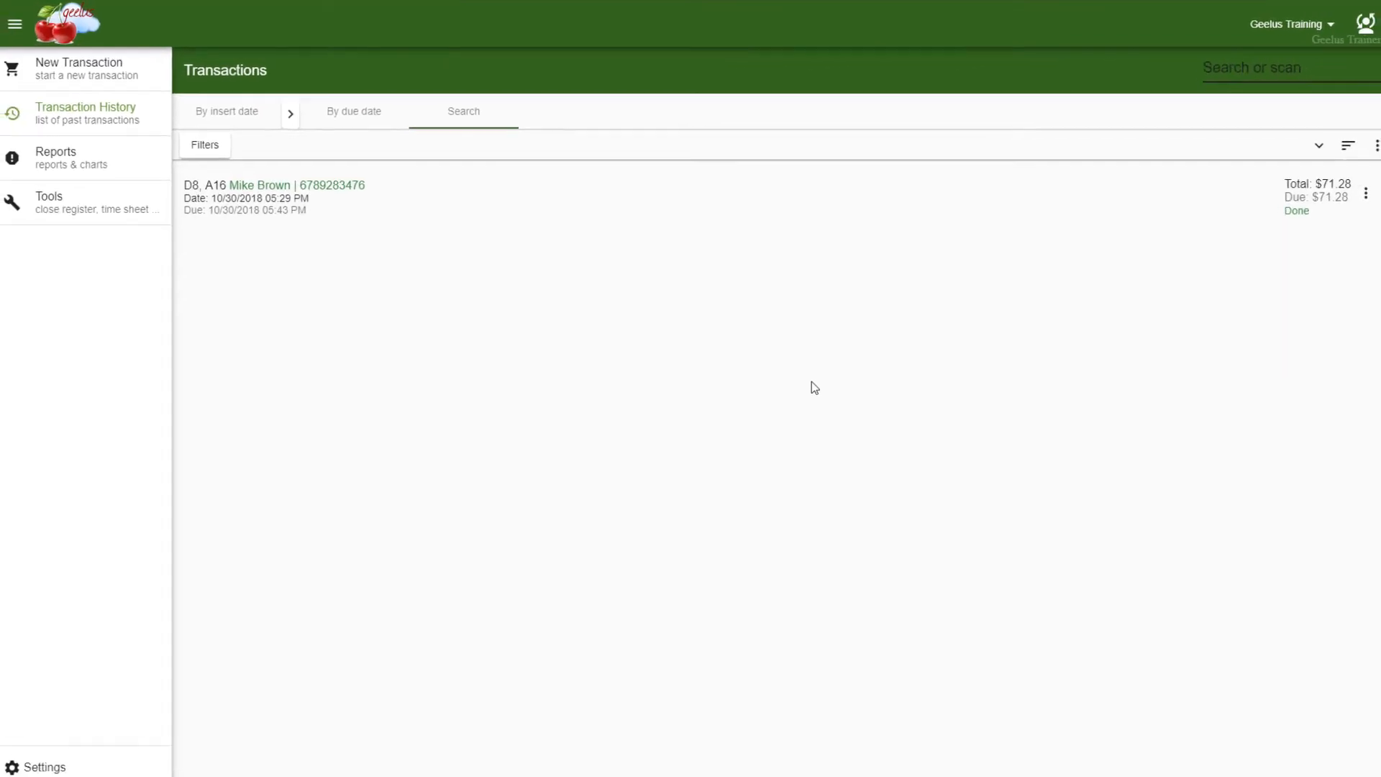